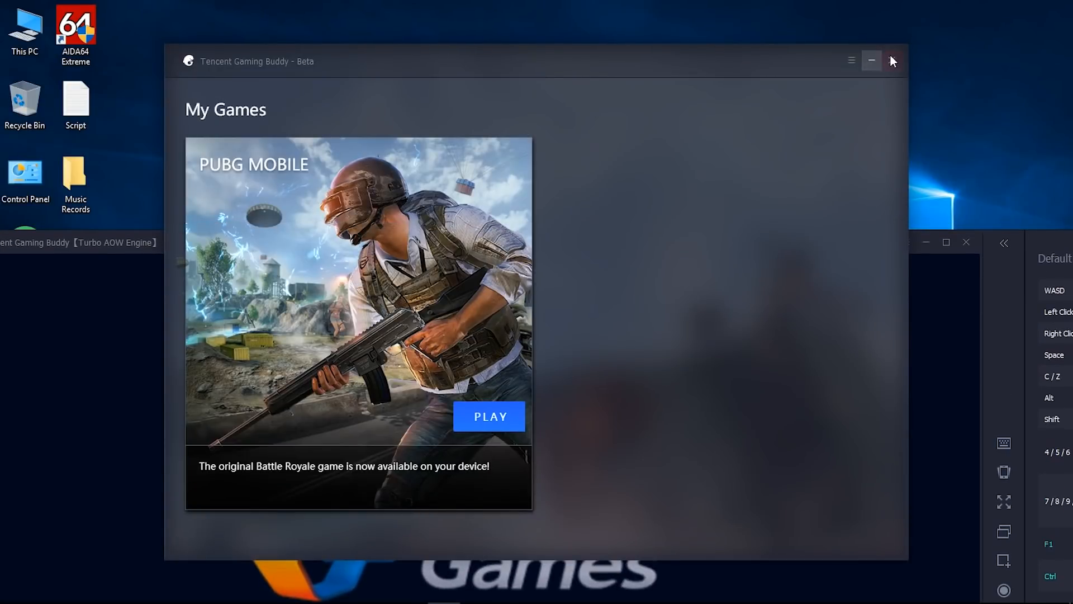
Launch PUBG MOBILE from its card and bring up the emulator's title-bar options menu.
left_click(489, 416)
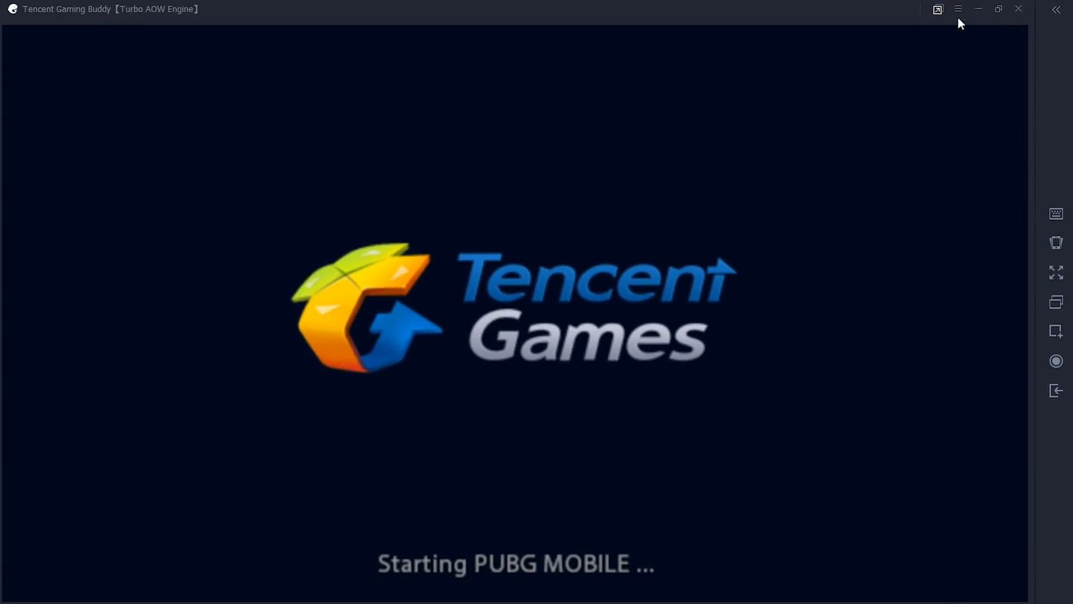
left_click(959, 9)
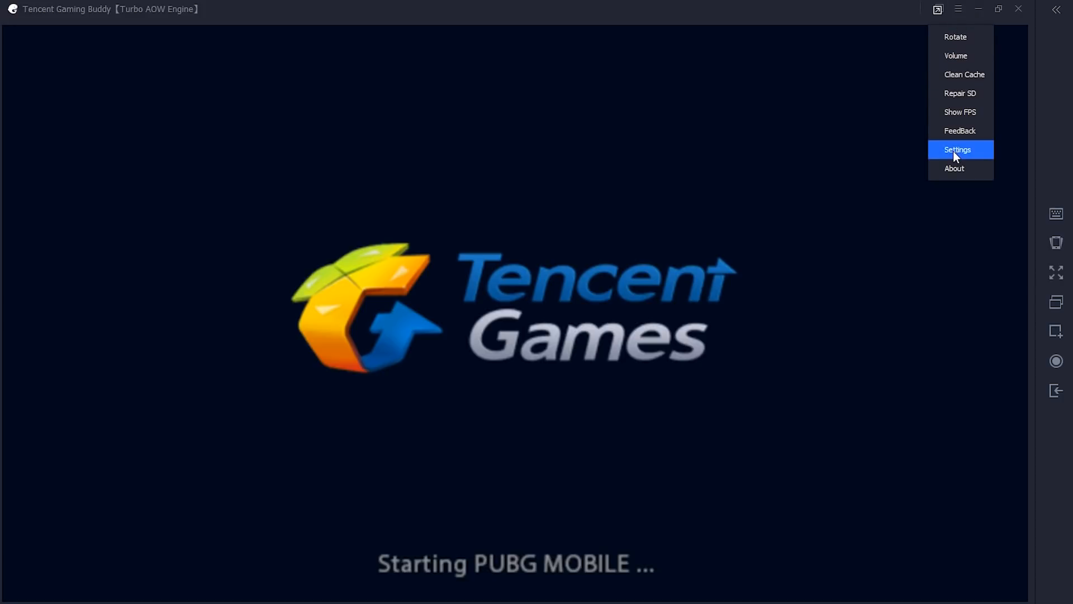
Open the emulator's Setting Center on its Basics section from the options menu.
left_click(958, 149)
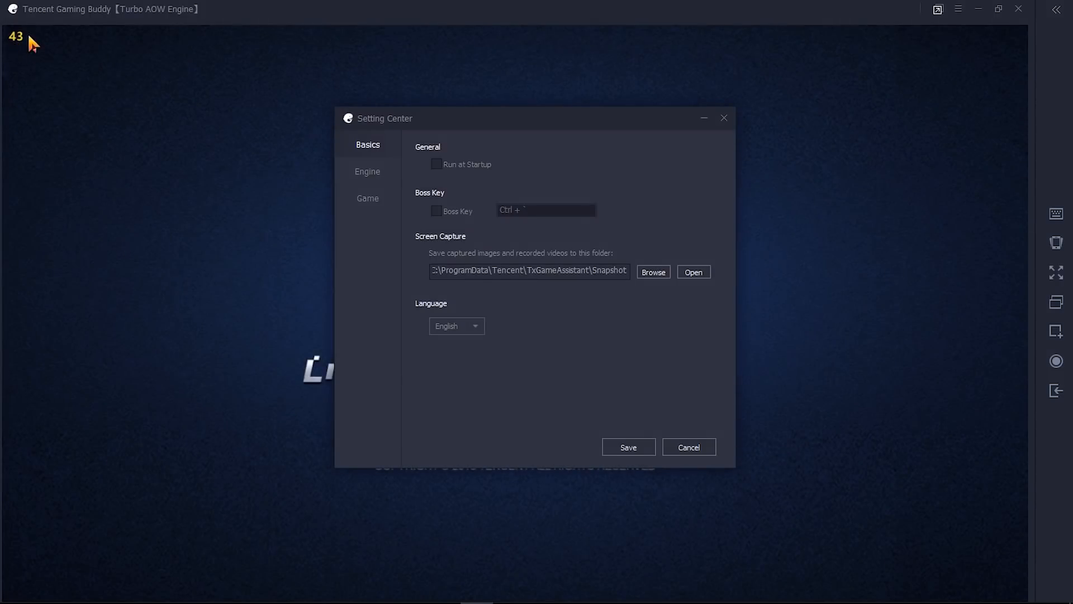
mouse_move(213, 264)
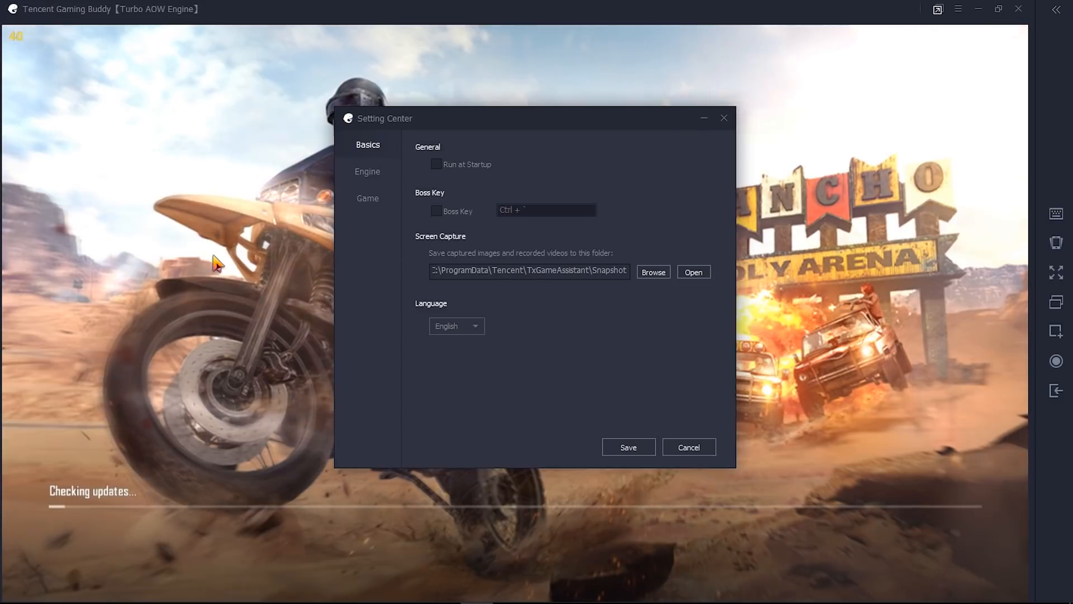
Review the Engine settings (Smart Mode, Auto memory/processor, 1600x900, 160 DPI), then show the Game section.
left_click(367, 171)
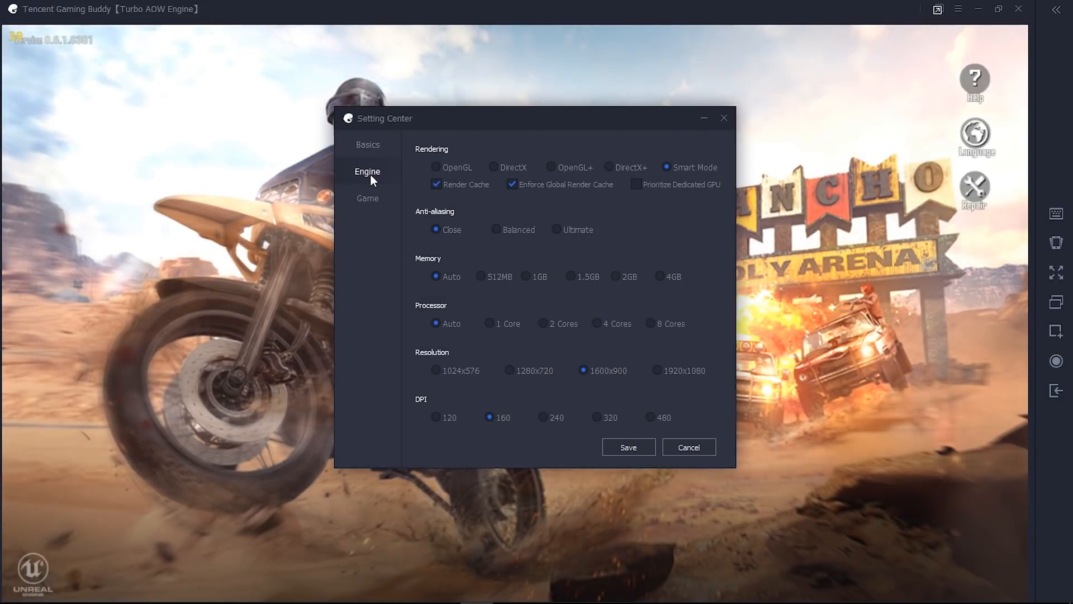
mouse_move(389, 179)
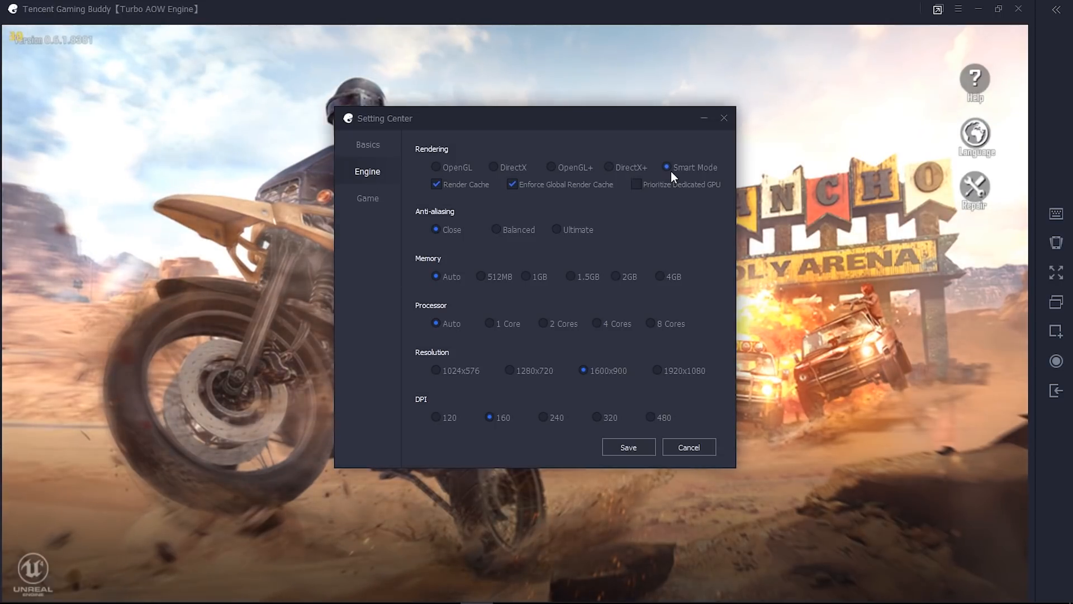
mouse_move(447, 199)
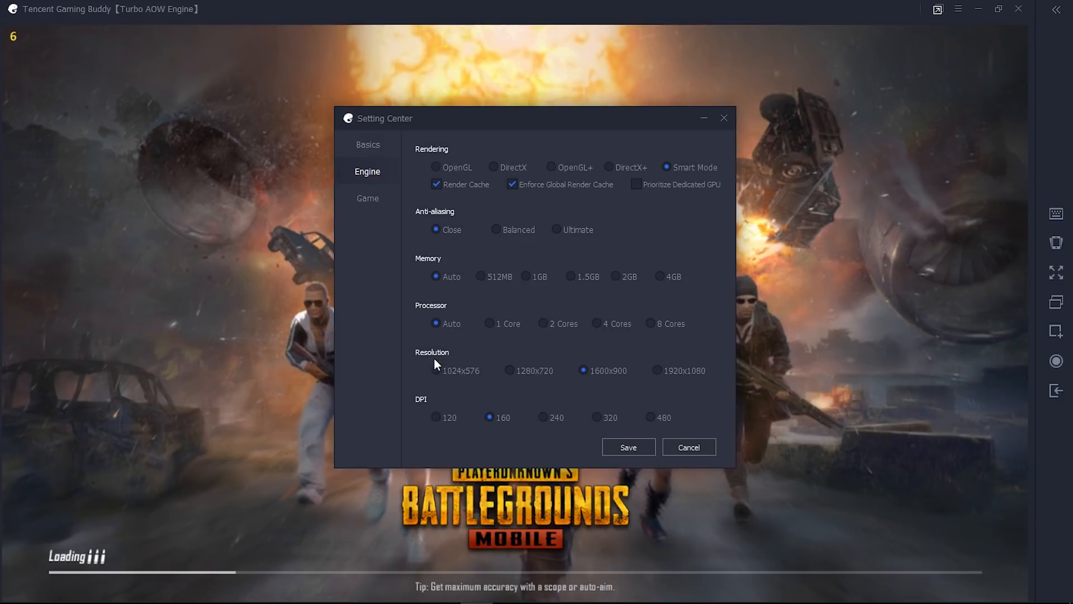
mouse_move(430, 355)
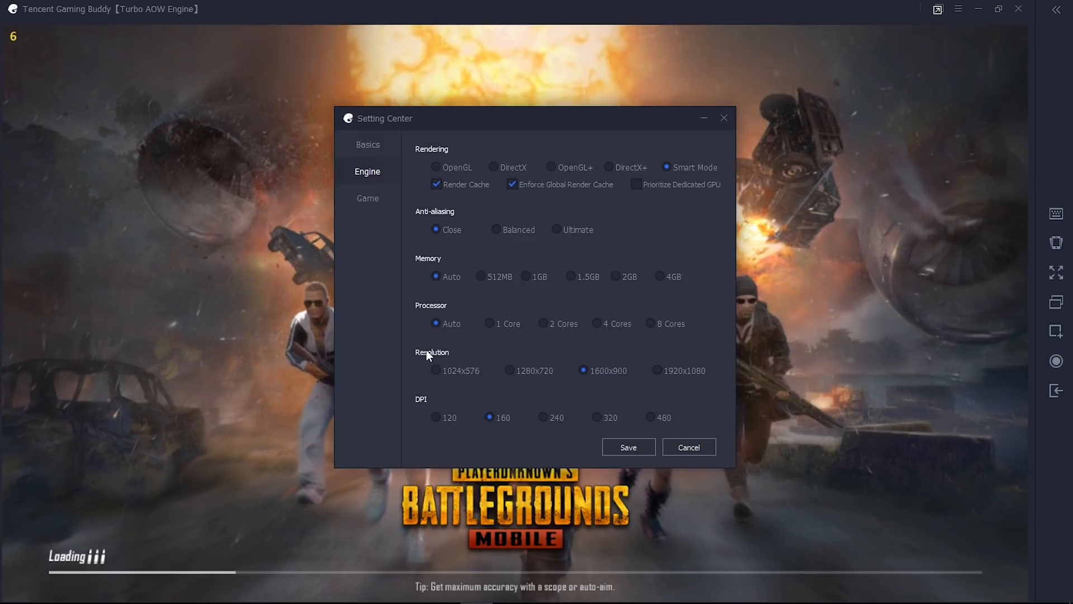
mouse_move(623, 386)
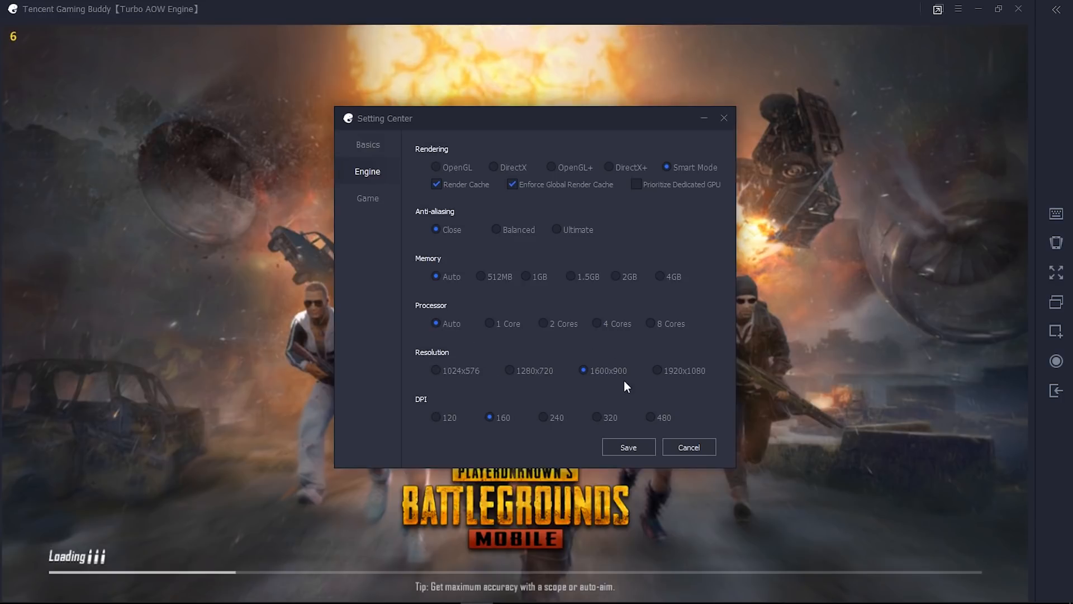
mouse_move(706, 368)
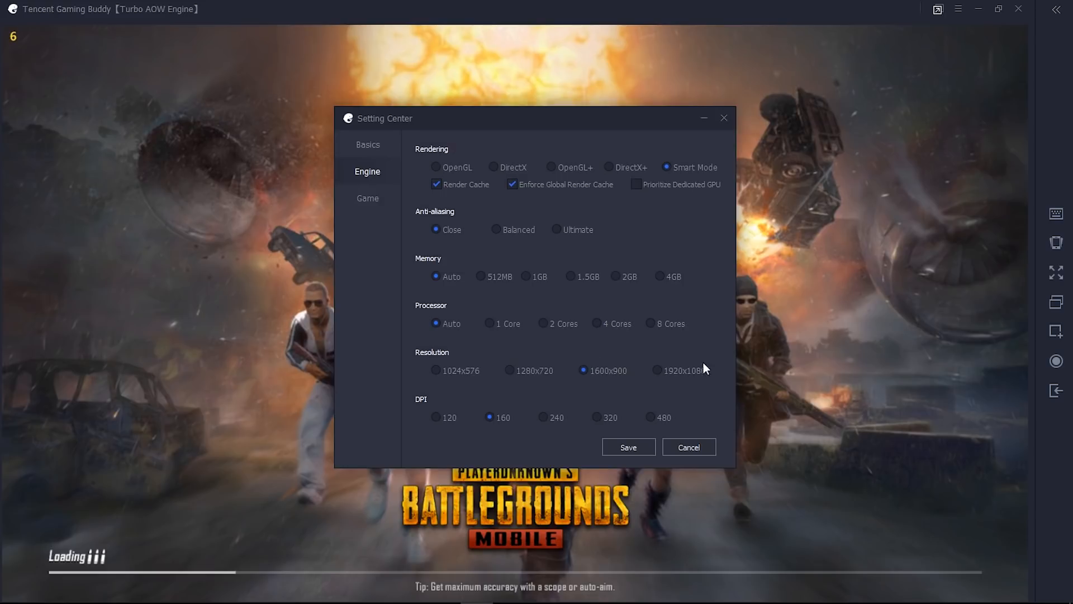
mouse_move(705, 359)
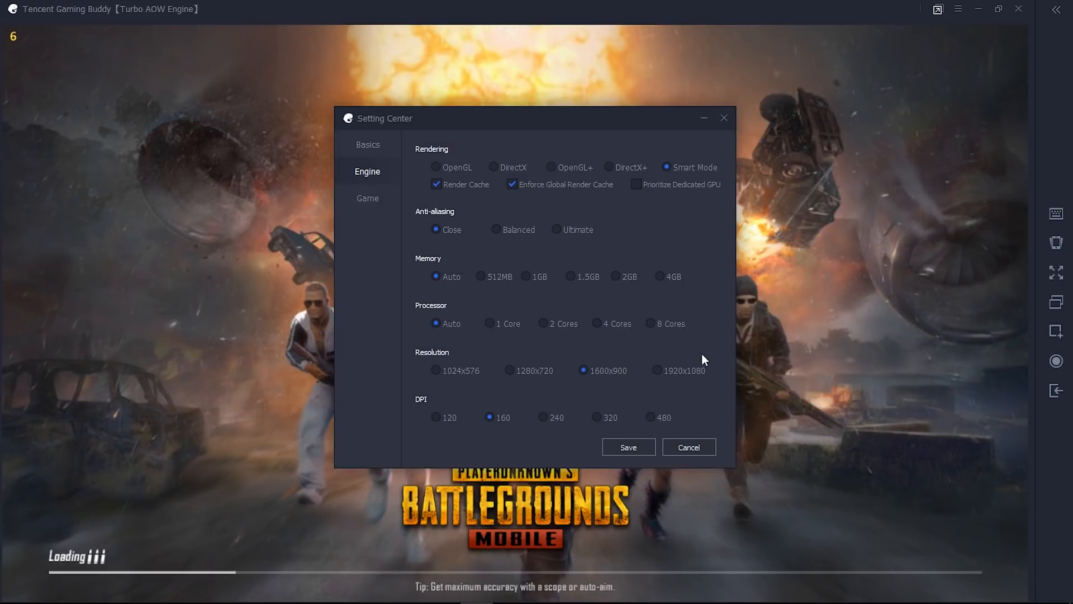
mouse_move(746, 116)
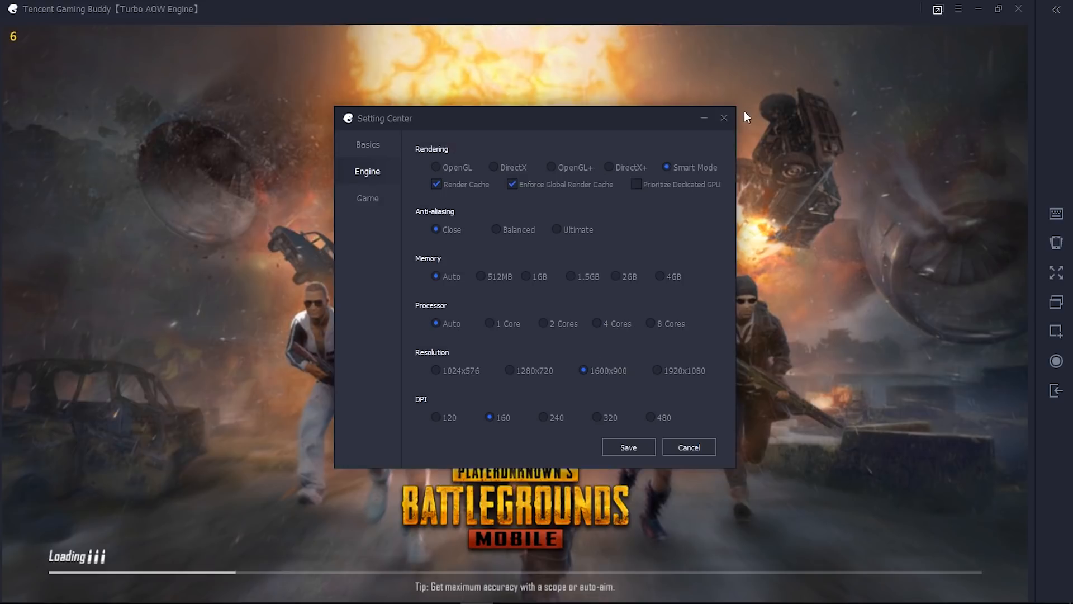
left_click(724, 117)
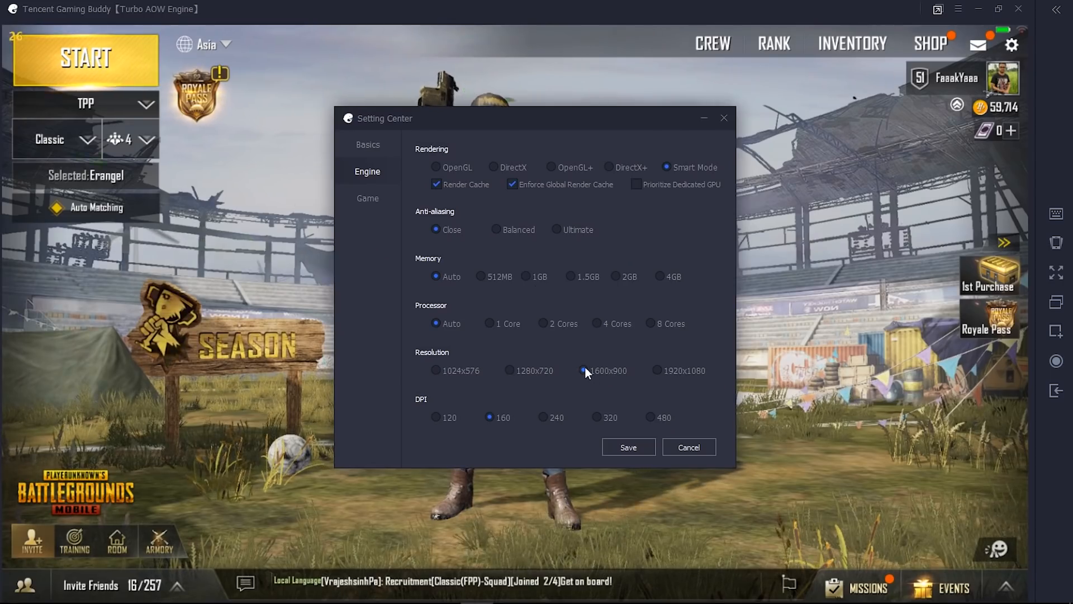
mouse_move(577, 365)
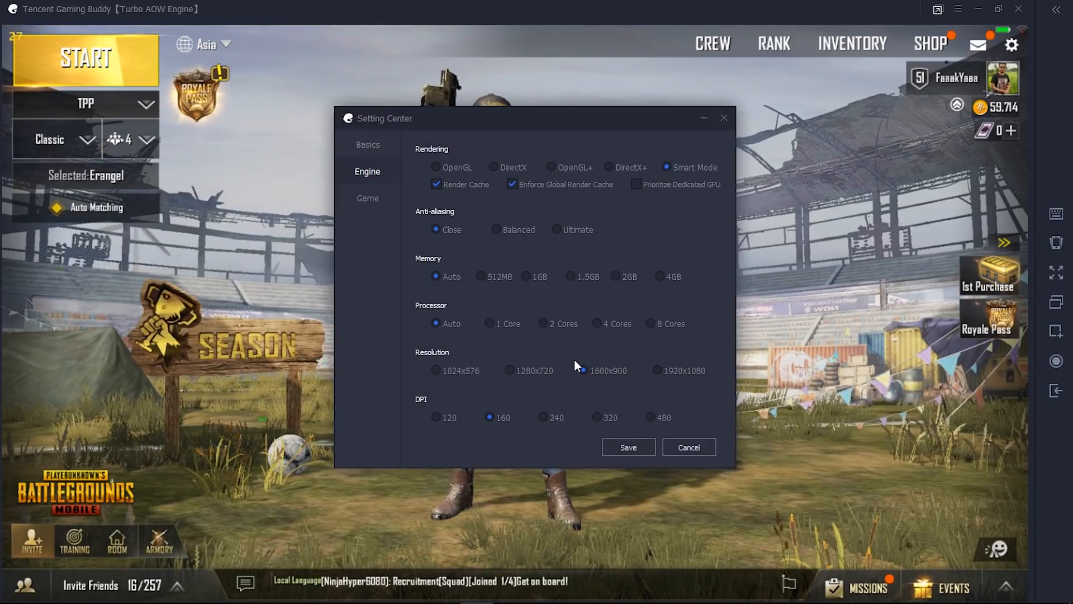
left_click(581, 370)
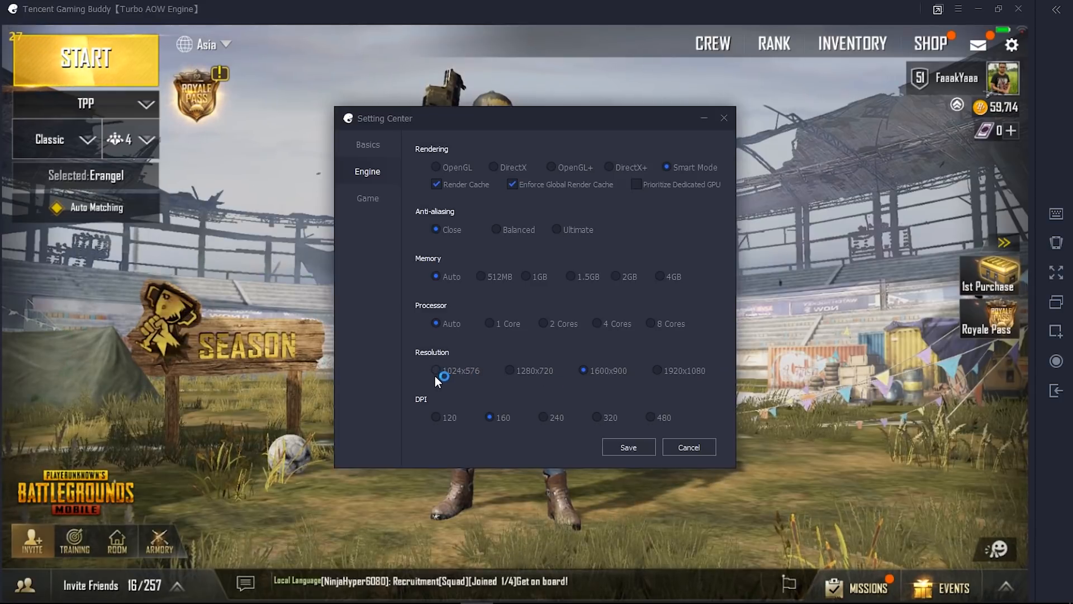
mouse_move(447, 399)
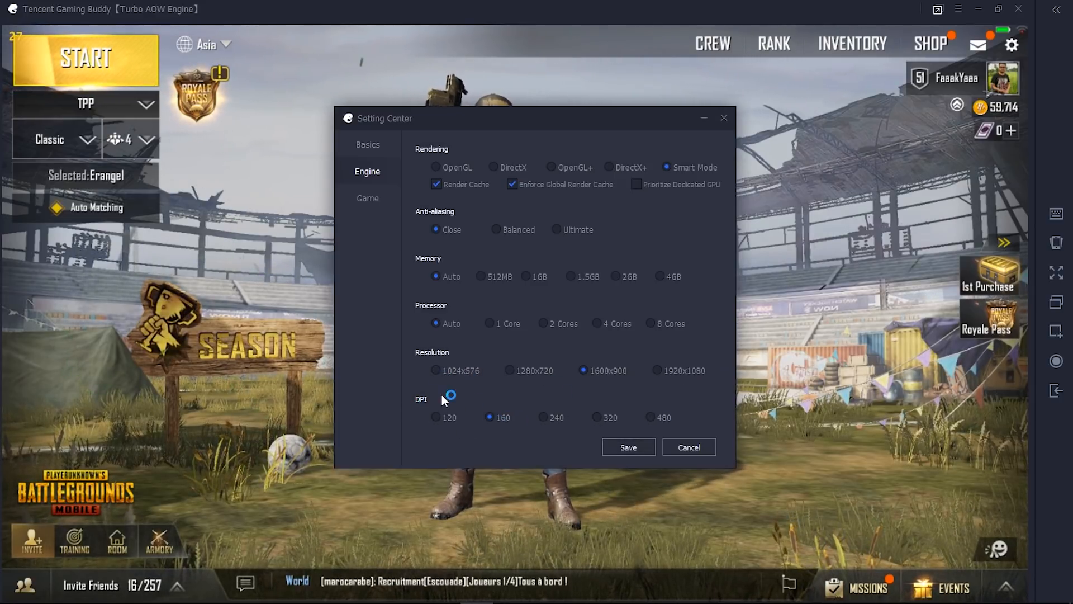
left_click(368, 199)
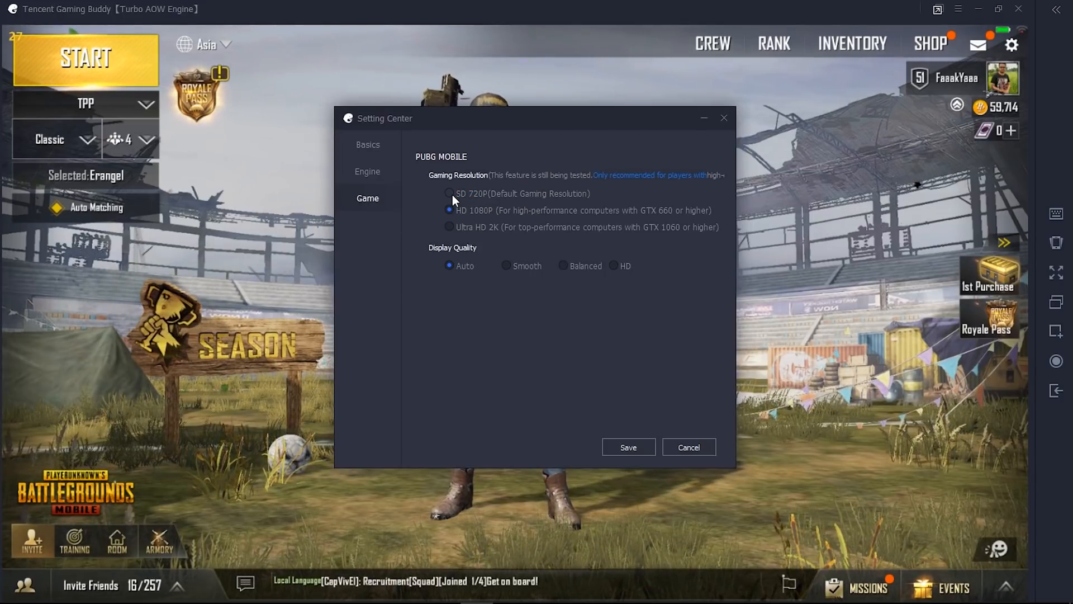
mouse_move(532, 197)
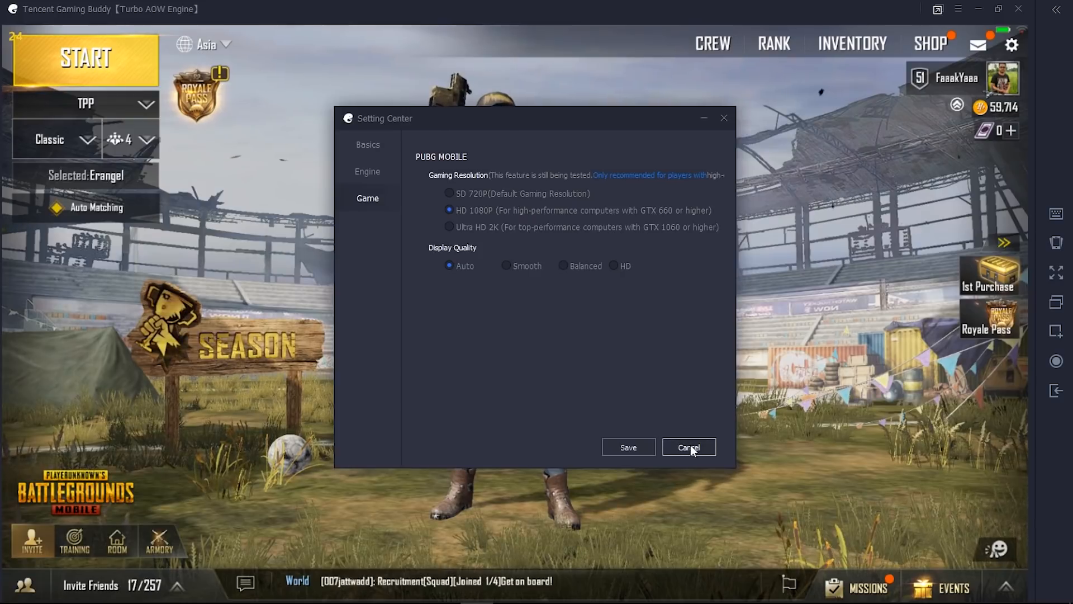
Cancel out of the Setting Center without saving, leaving the PUBG Mobile lobby visible.
left_click(688, 447)
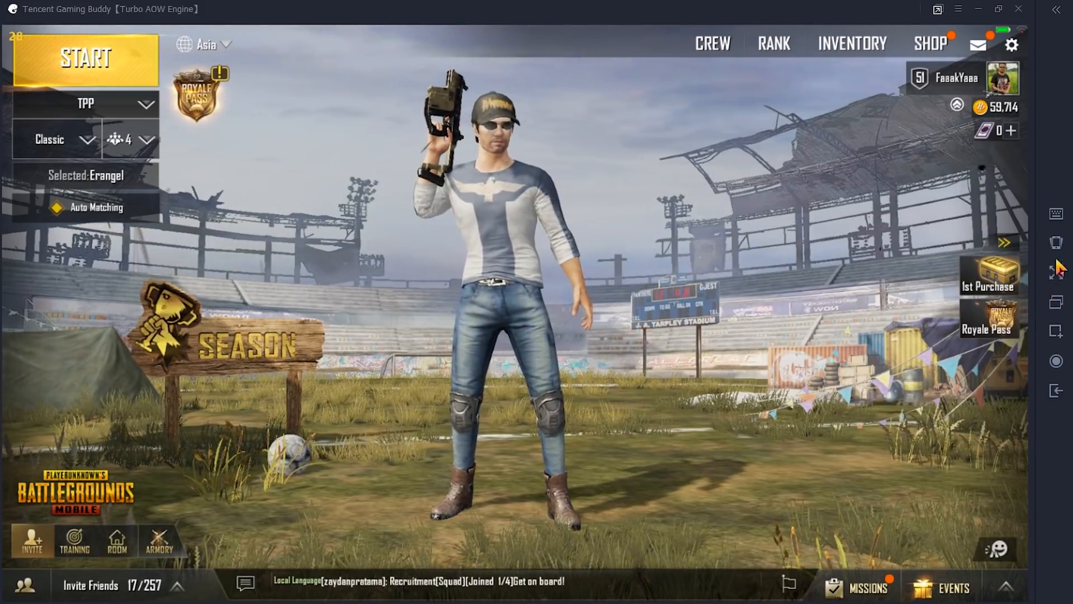
Go full screen, review the in-game Basic settings and set the 1st Person Perspective Camera View to 103.
key("f11")
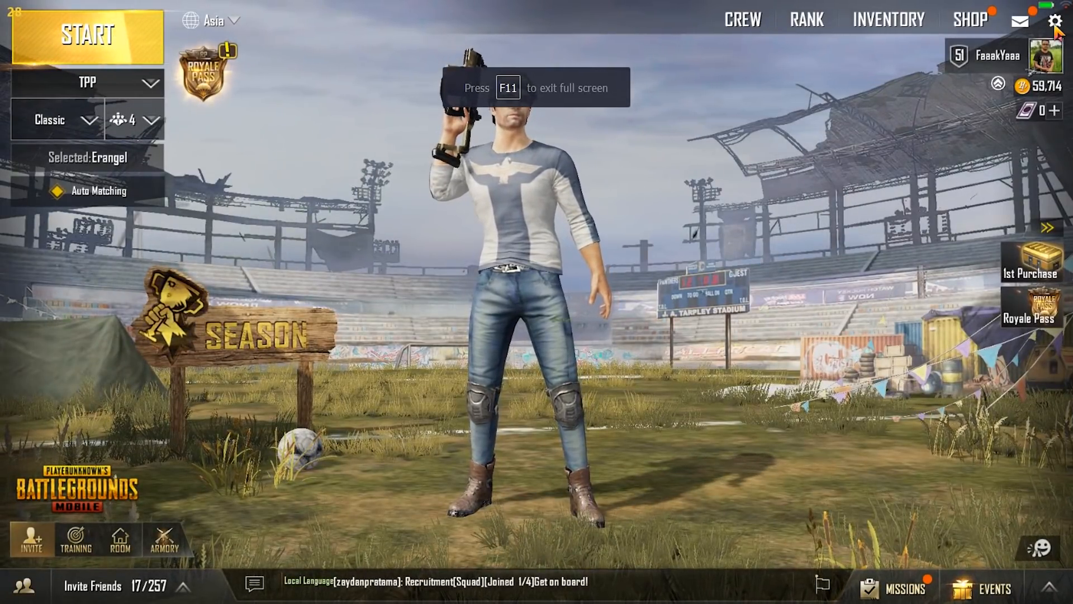
left_click(1057, 22)
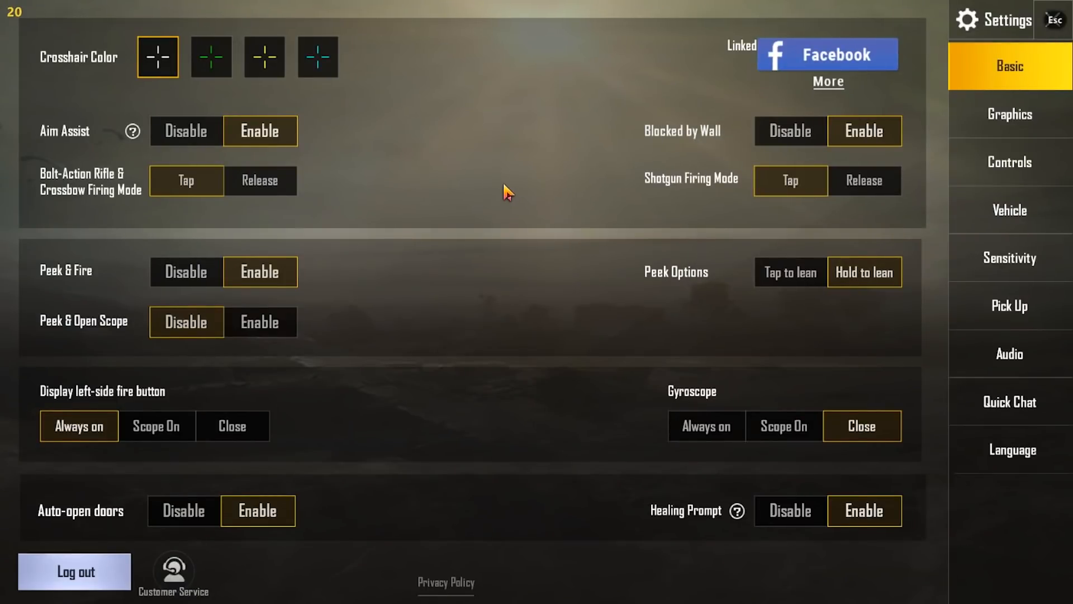
mouse_move(354, 277)
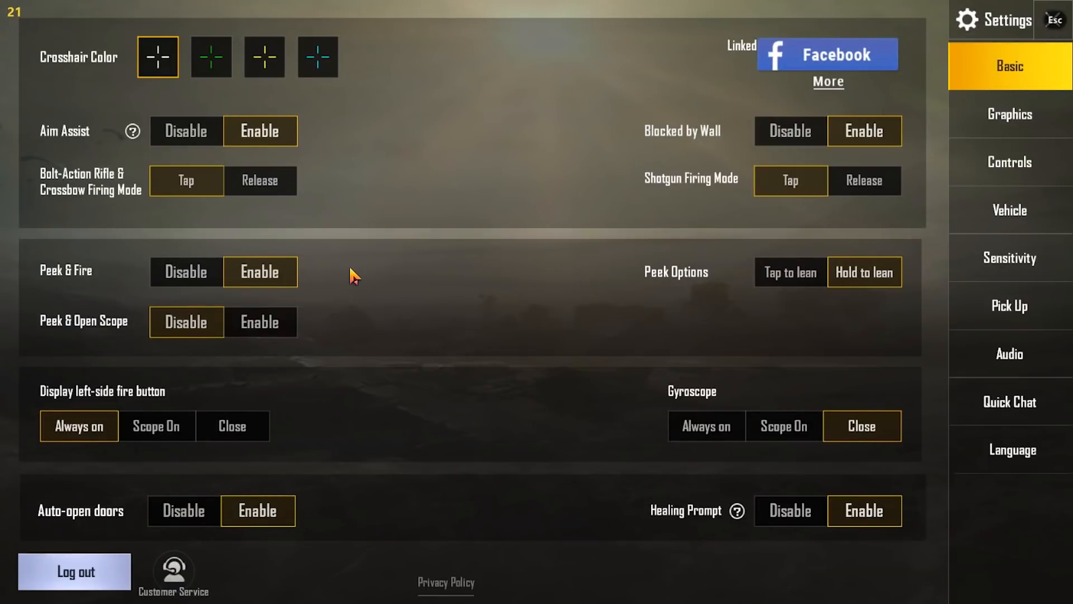
mouse_move(503, 286)
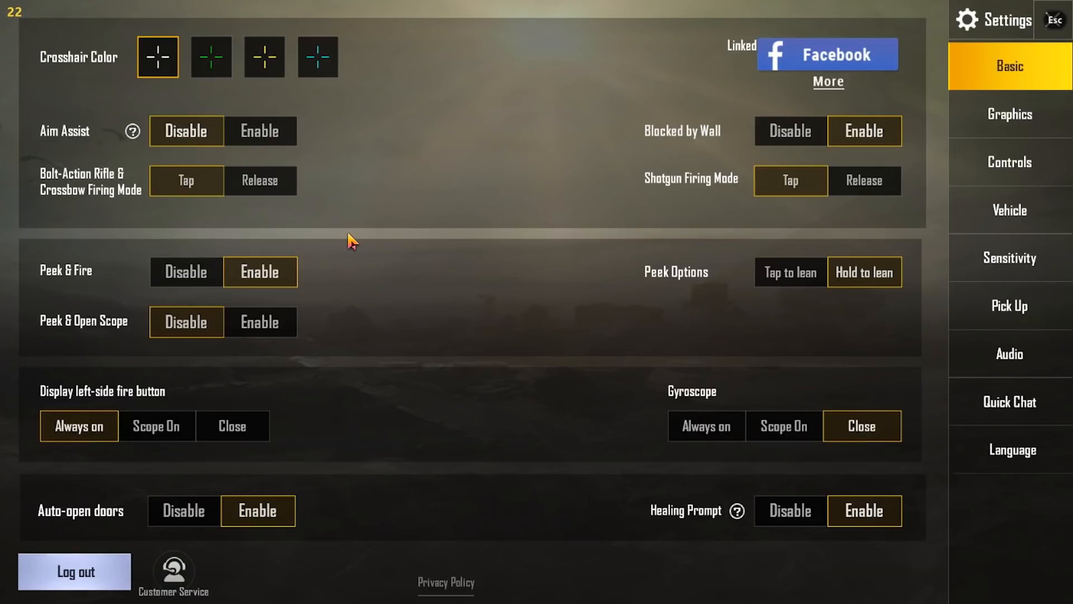
scroll("down", 3)
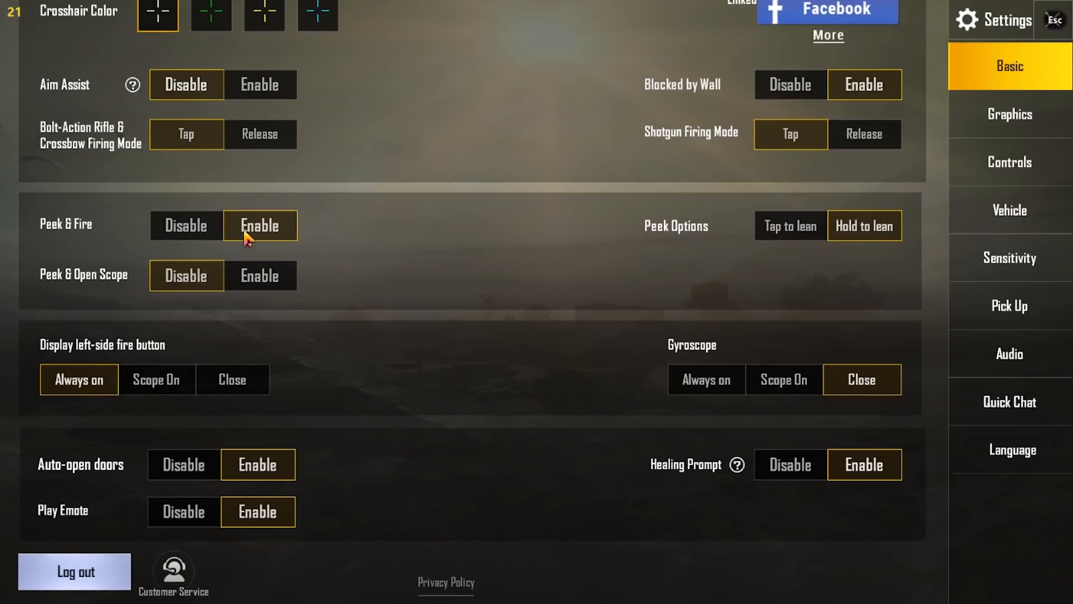
mouse_move(681, 245)
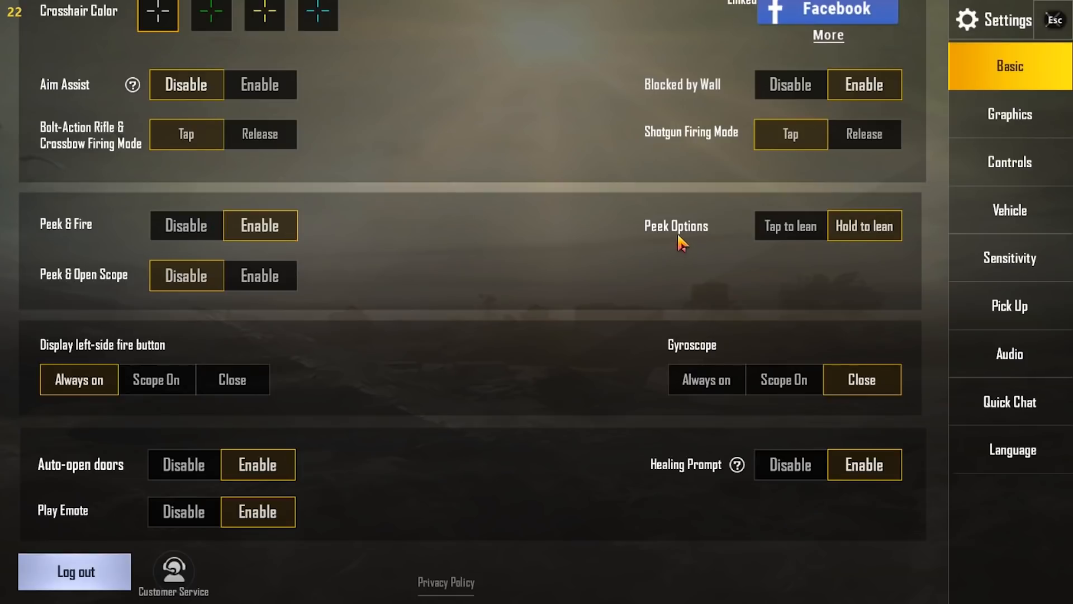
mouse_move(492, 295)
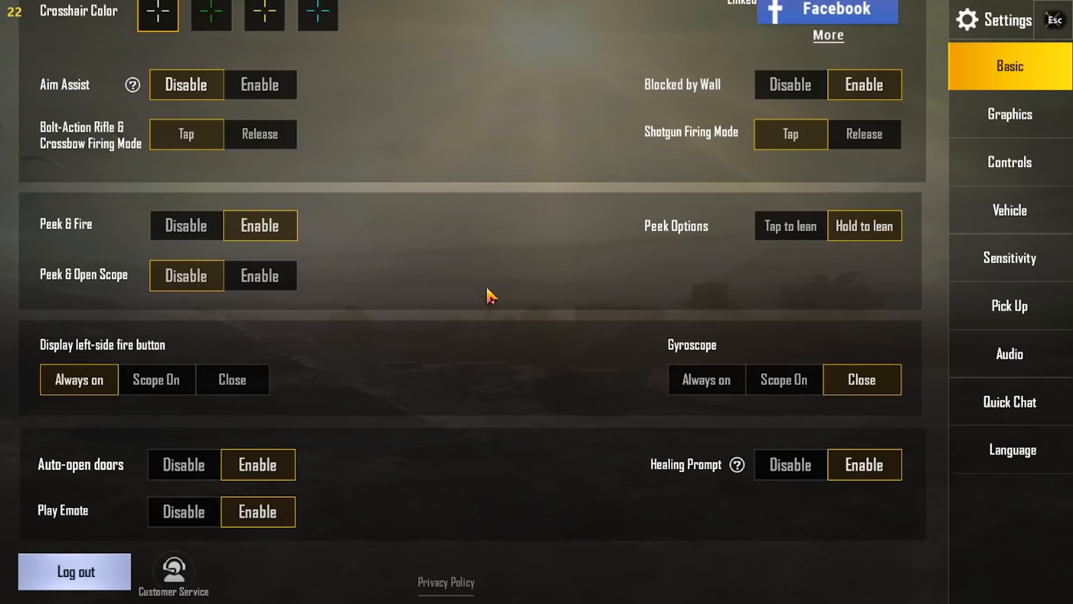
scroll("down", 3)
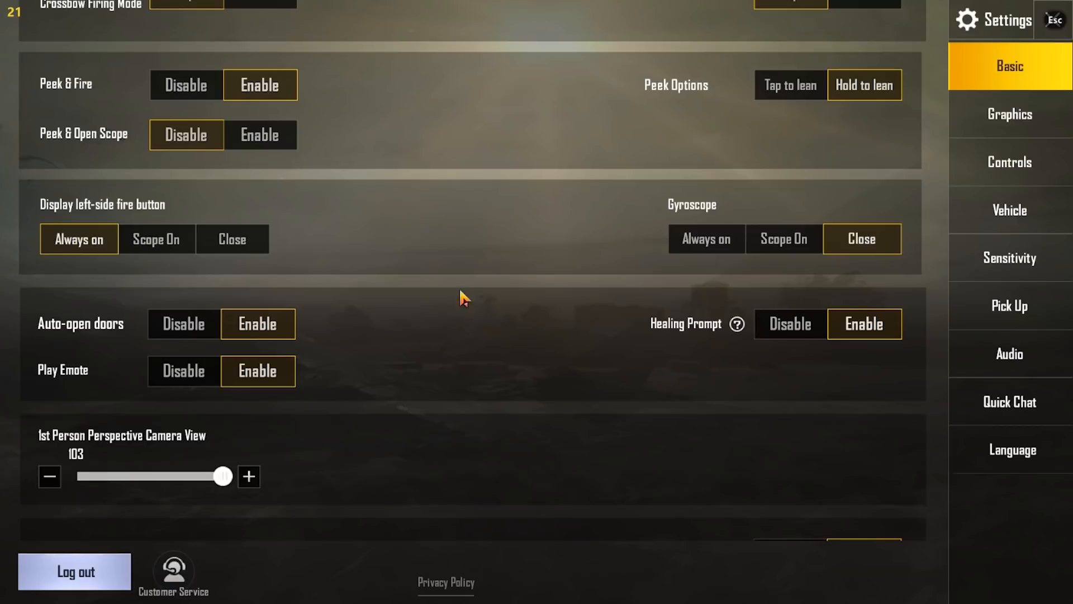
scroll("down", 3)
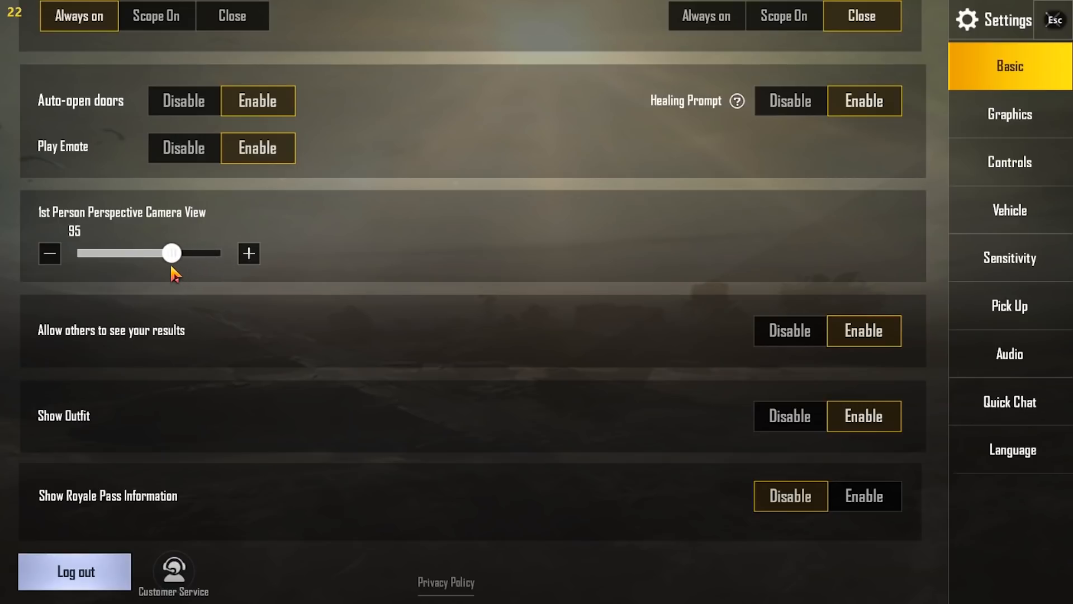
left_click_drag(172, 253, 224, 253)
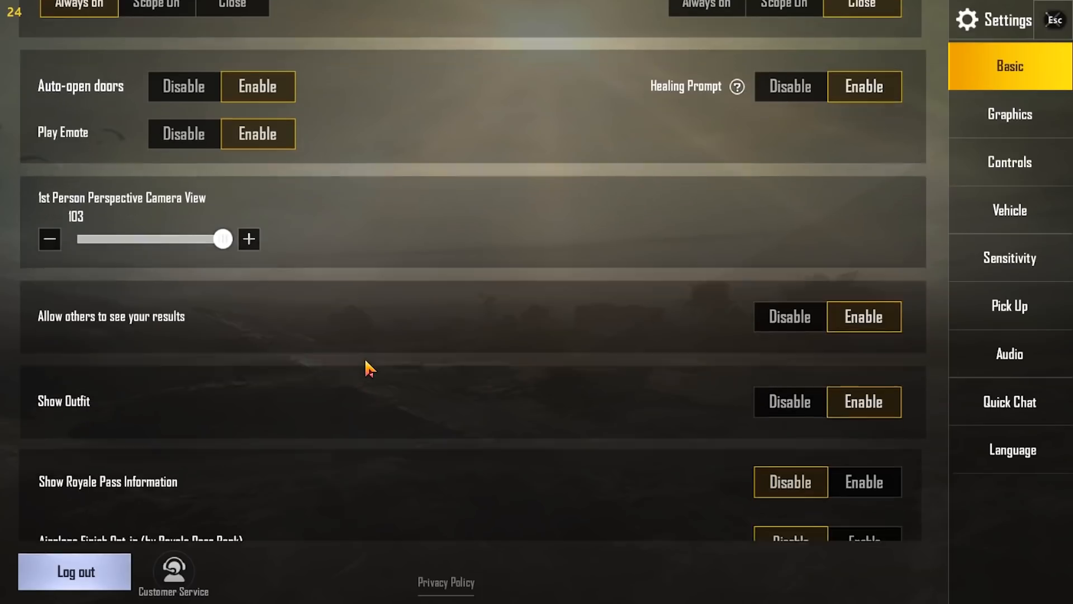
scroll("down", 3)
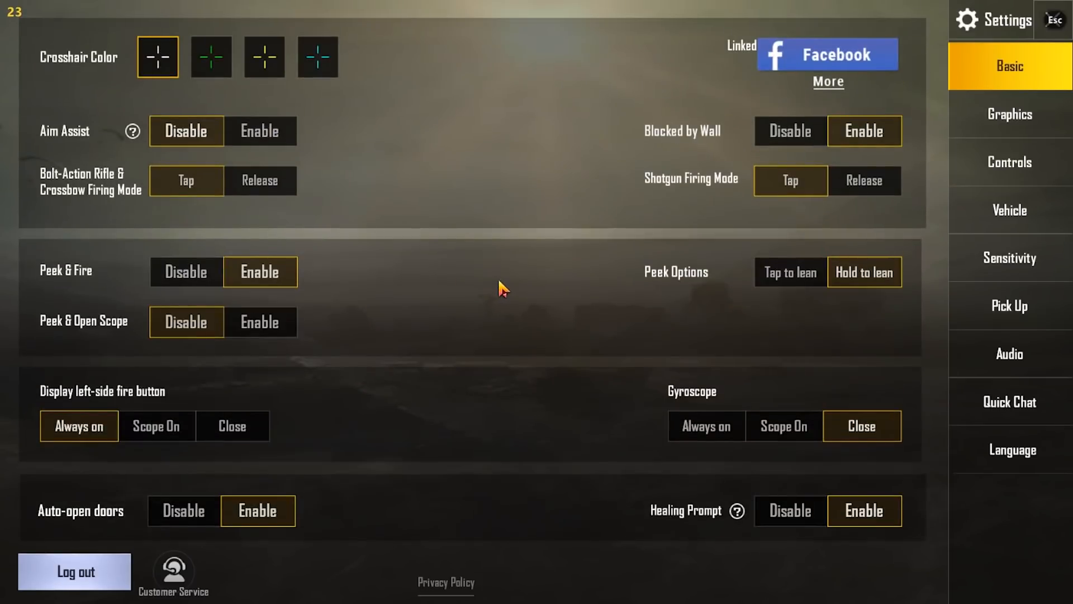
Show the Graphics settings: Balanced graphics, Extreme frame rate, Classic style.
left_click(1008, 114)
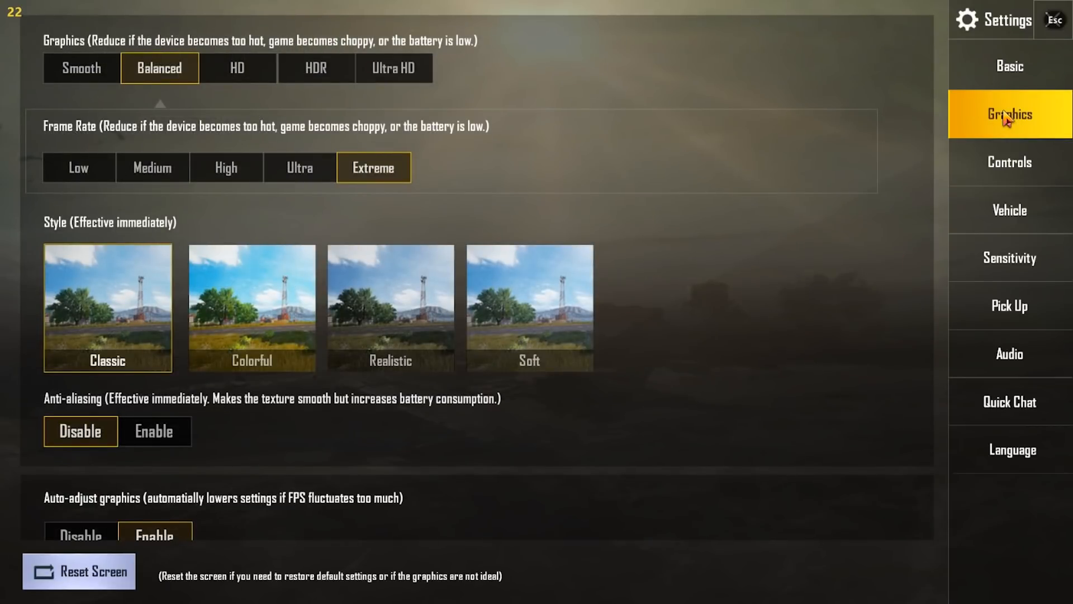
mouse_move(264, 135)
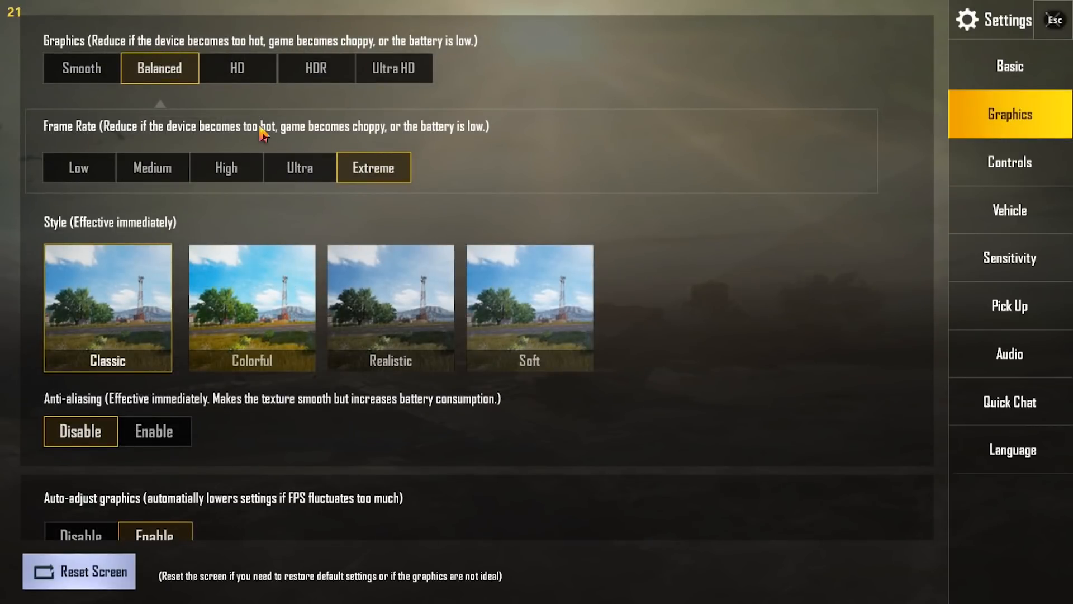
mouse_move(170, 84)
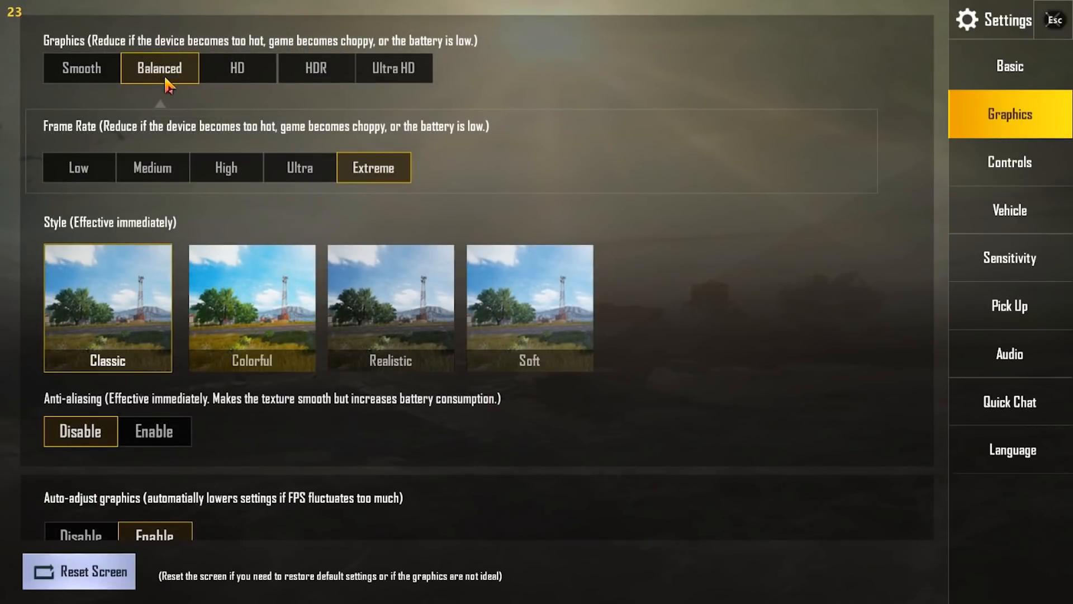
mouse_move(100, 122)
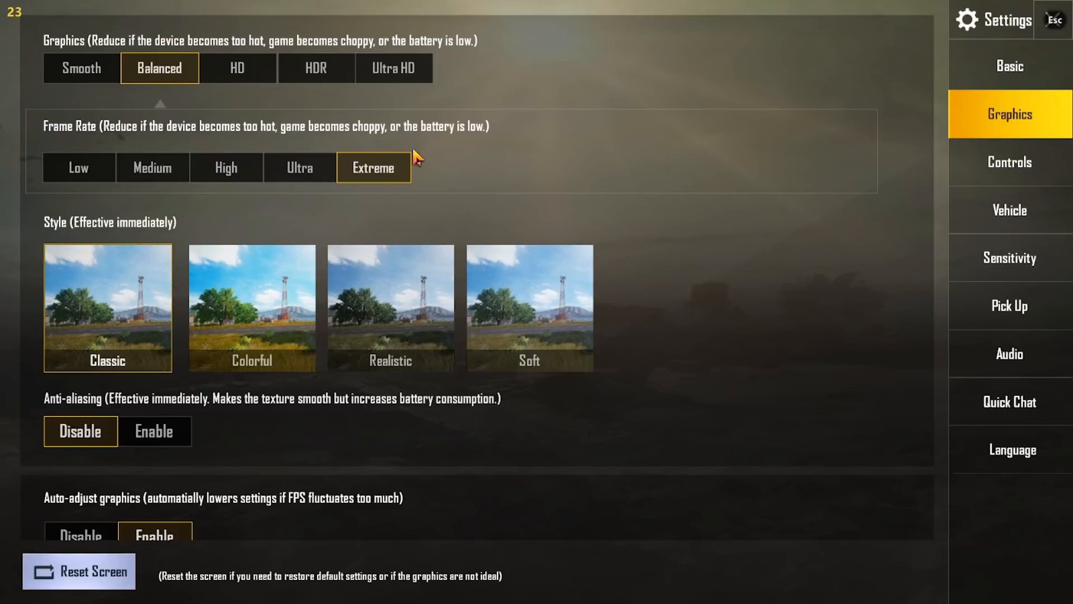
mouse_move(377, 180)
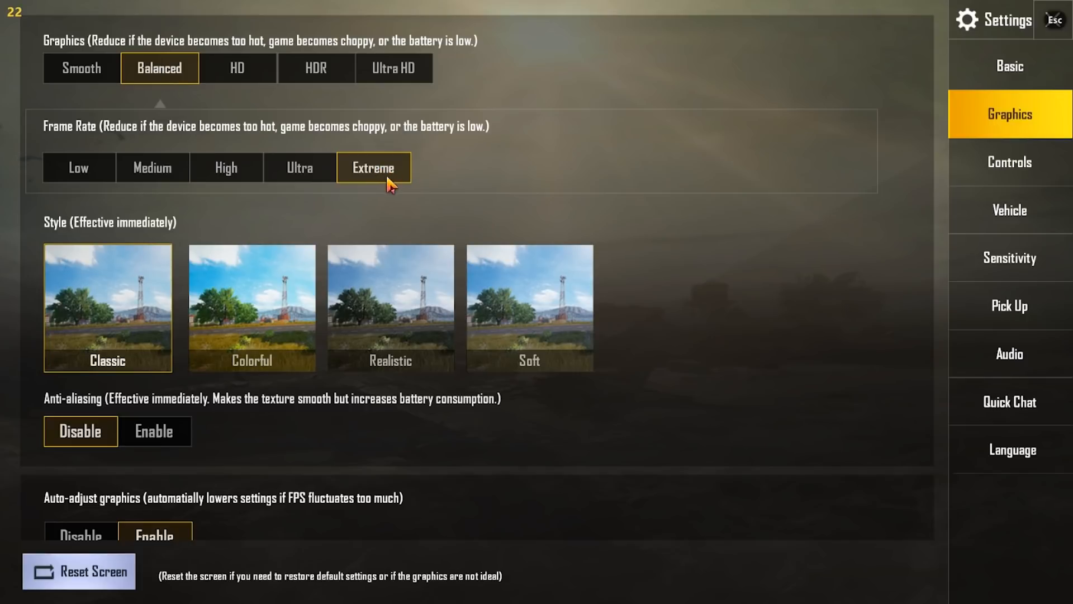
mouse_move(14, 27)
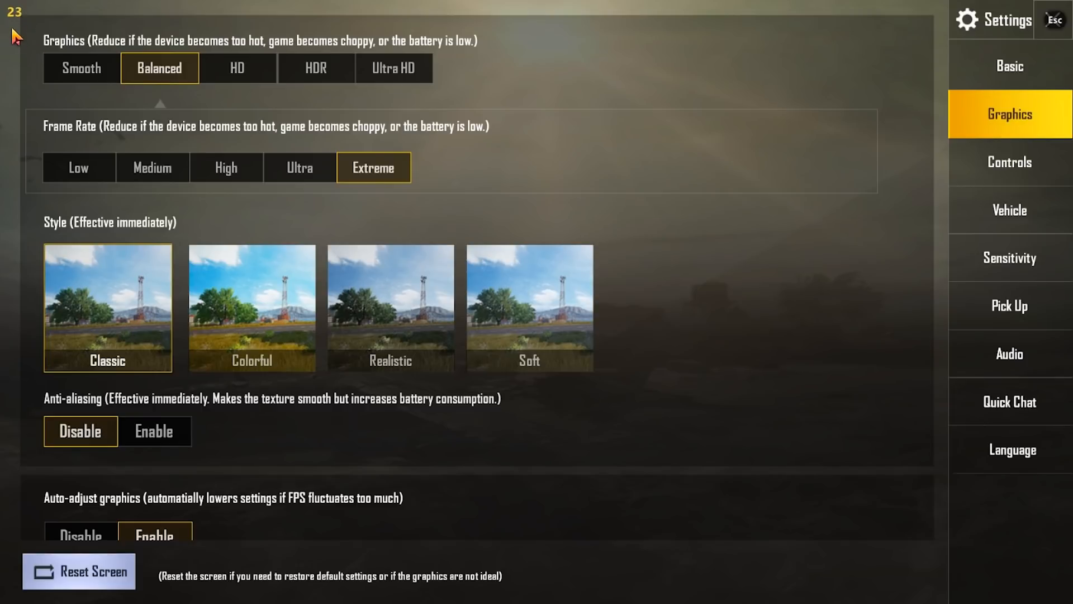
mouse_move(378, 194)
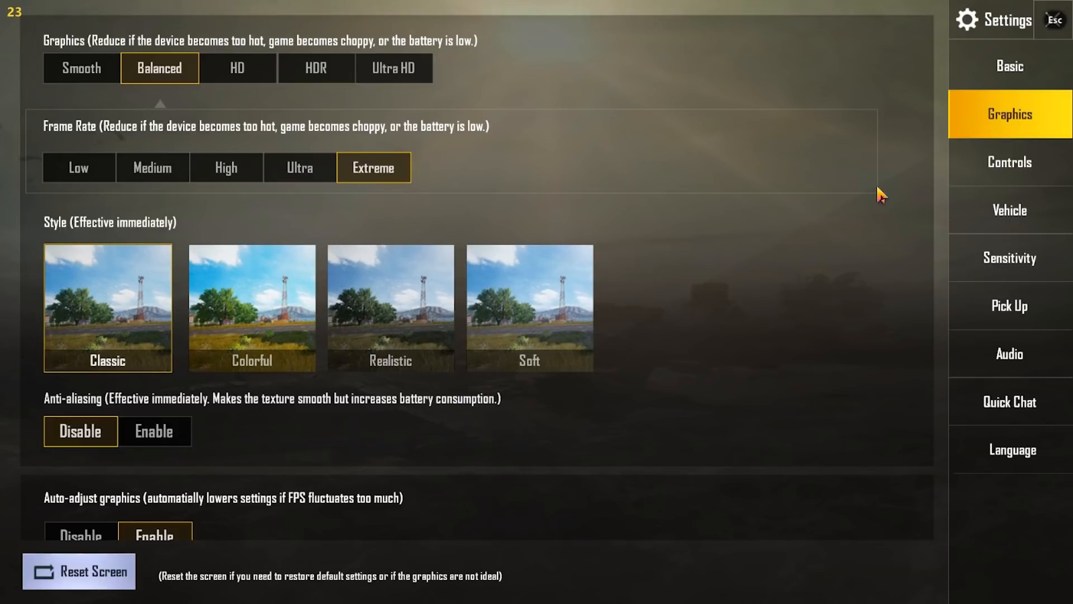
mouse_move(1017, 170)
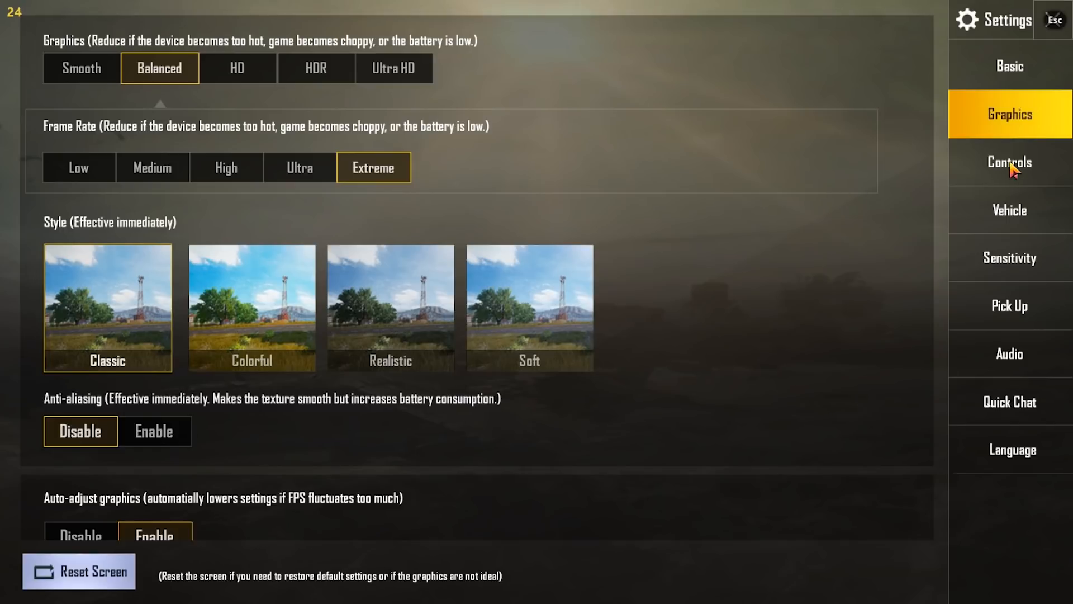
View the Vehicle layouts, then the Sensitivity page with camera sliders at 70%, 100% and 60%.
left_click(1009, 211)
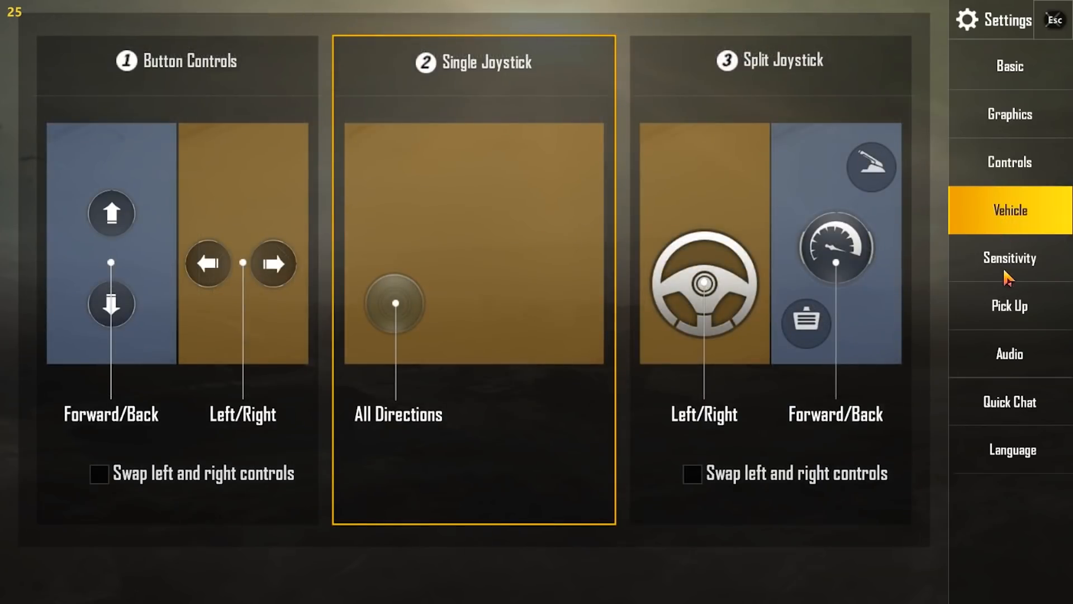
left_click(1009, 258)
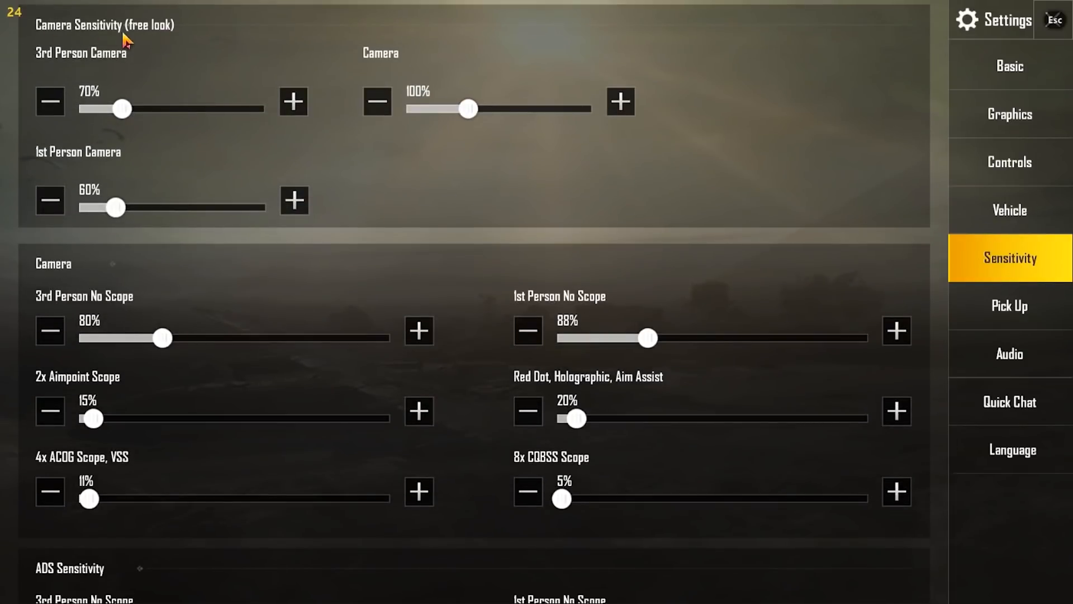
mouse_move(134, 74)
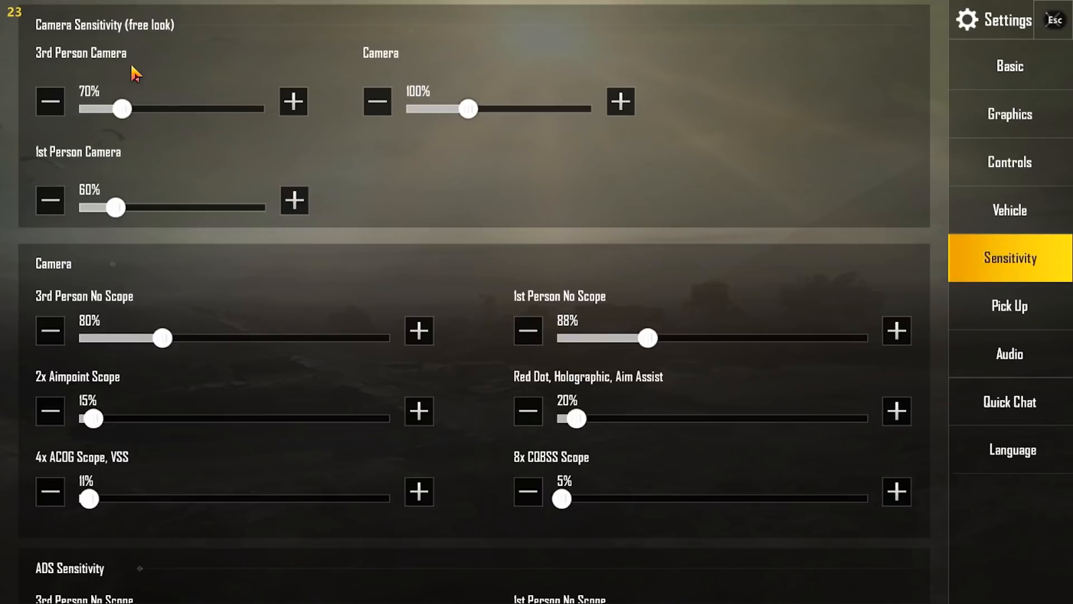
mouse_move(333, 163)
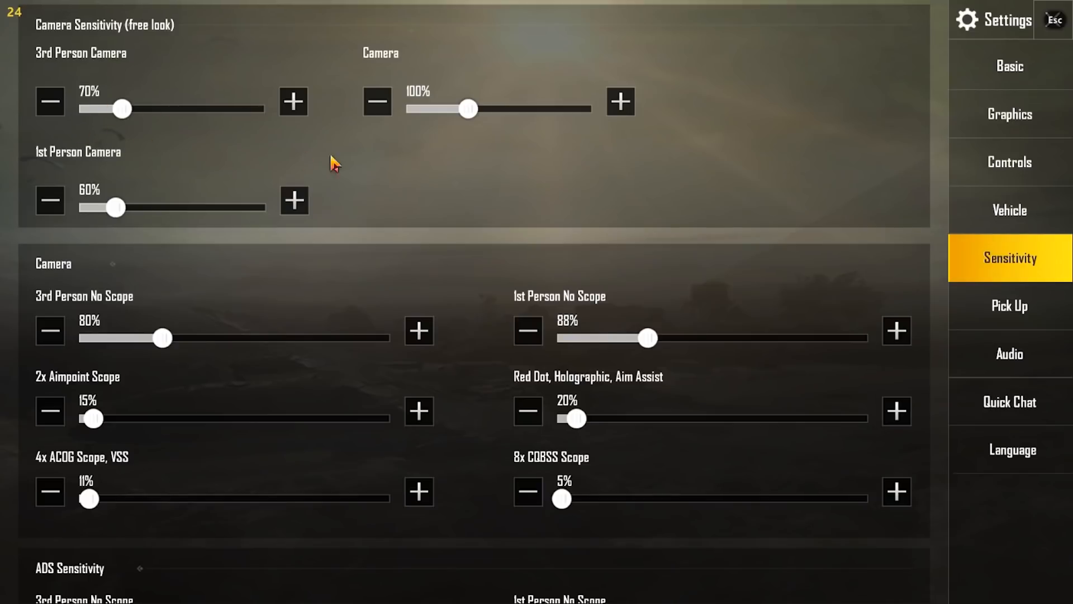
mouse_move(152, 176)
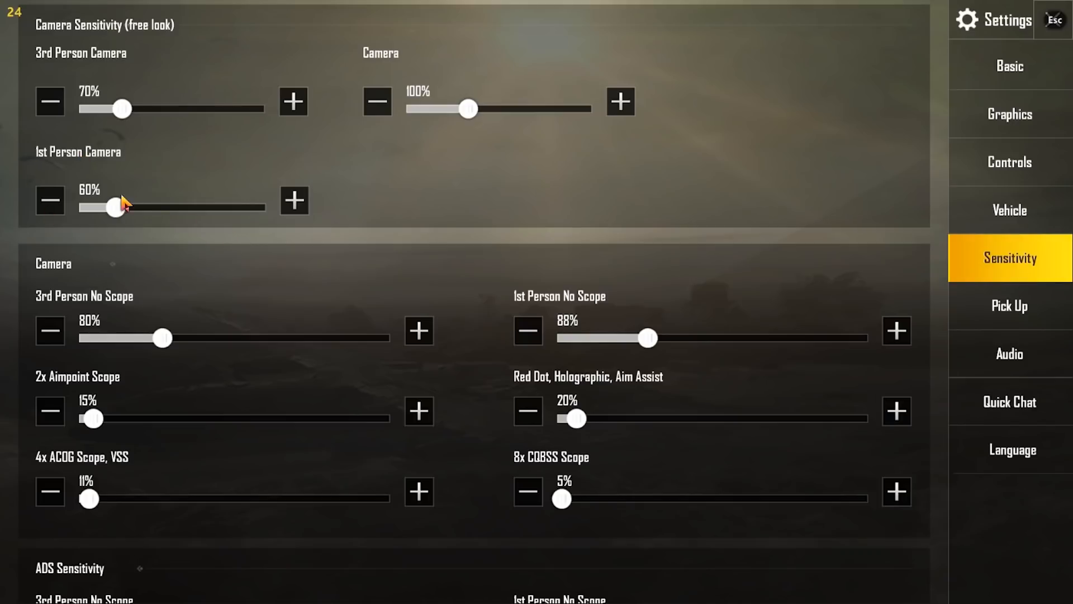
mouse_move(383, 218)
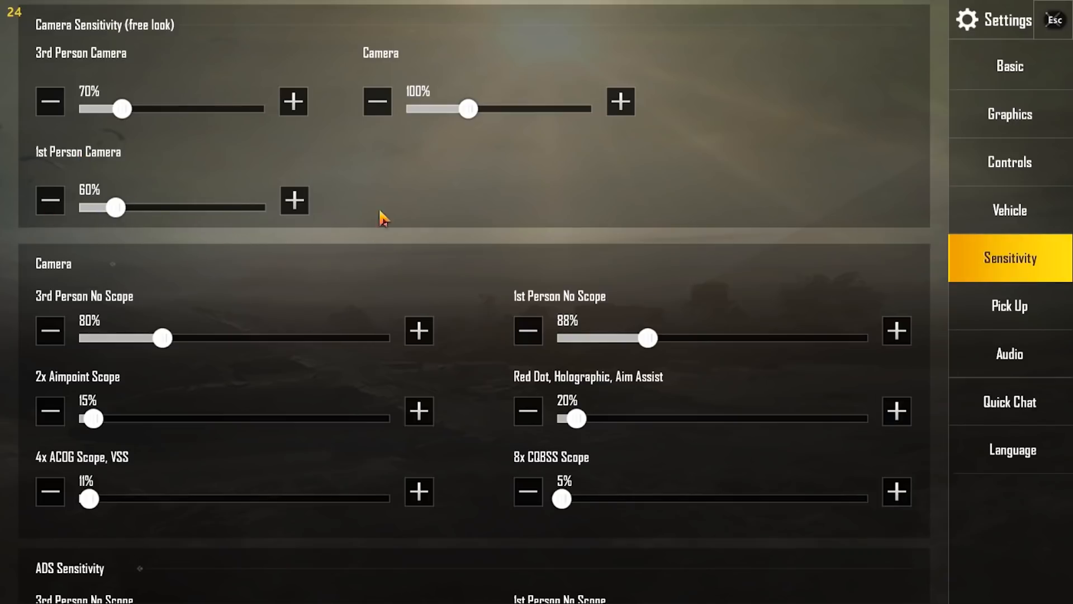
Scroll the Sensitivity page to reveal the Camera and ADS sensitivity slider values.
scroll("down", 3)
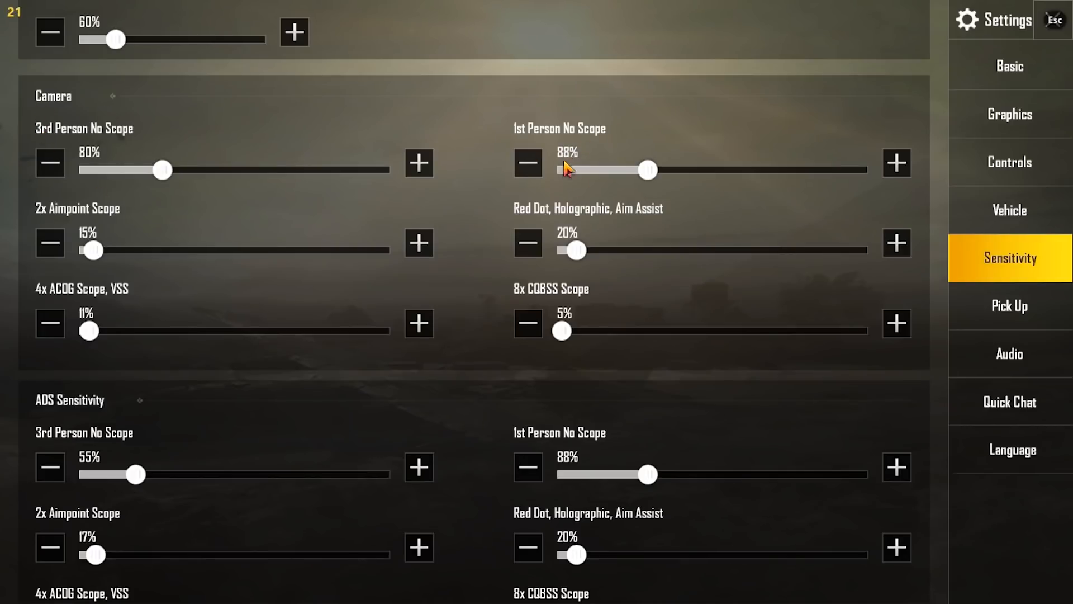
mouse_move(81, 229)
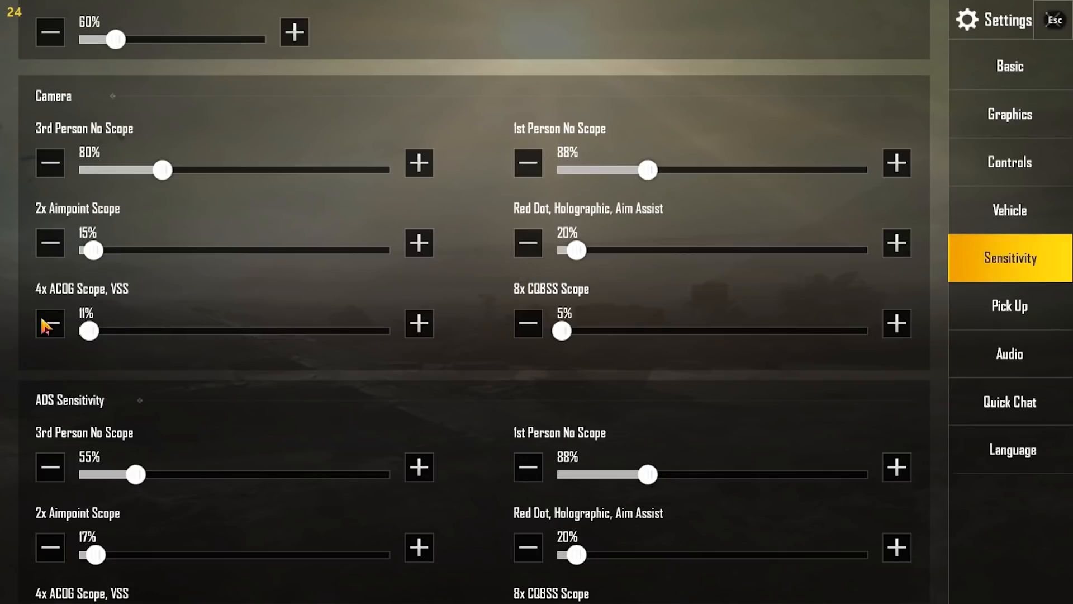
mouse_move(523, 300)
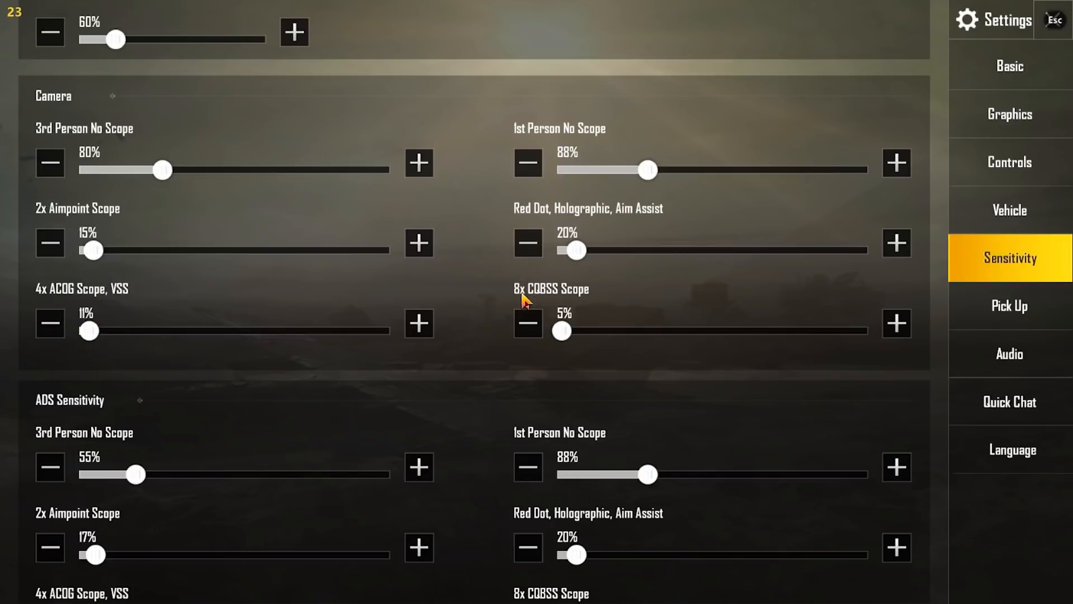
Review the ADS and Gyroscope sensitivities, then show the Audio settings with all volumes at maximum.
scroll("down", 3)
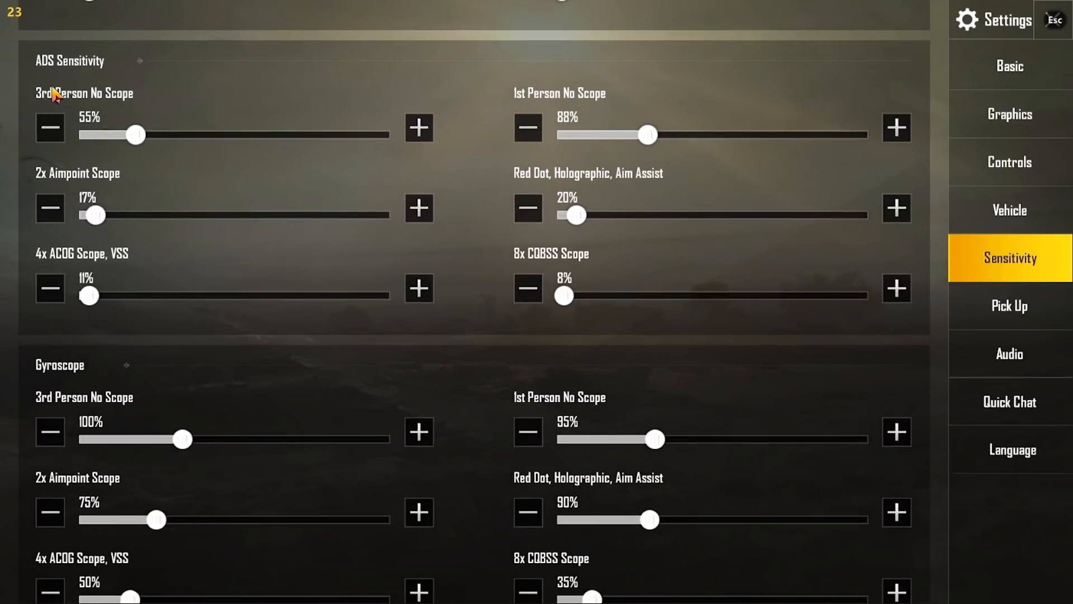
mouse_move(48, 172)
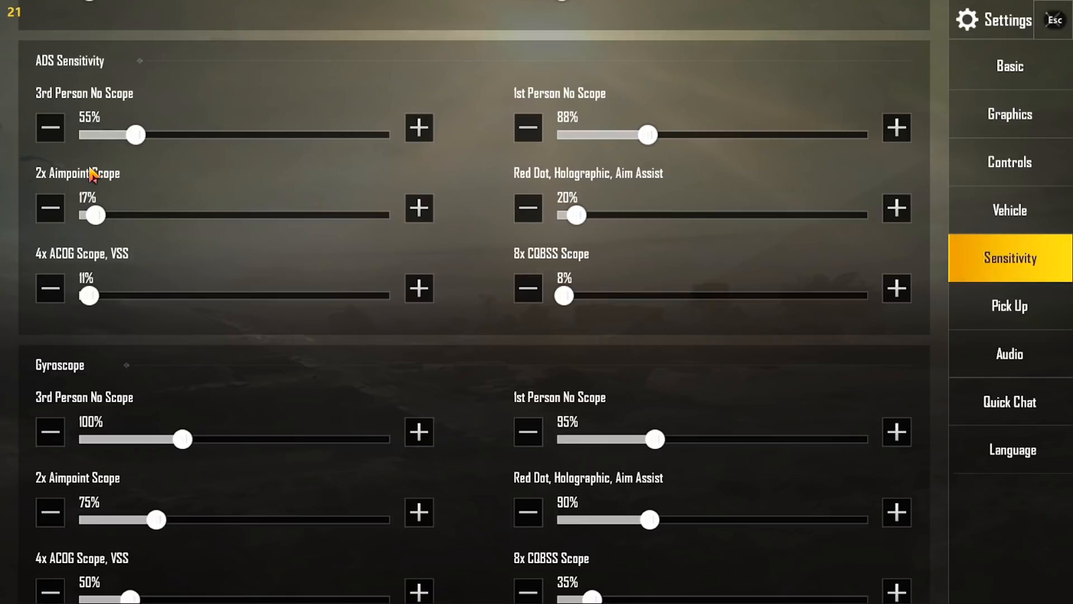
mouse_move(173, 172)
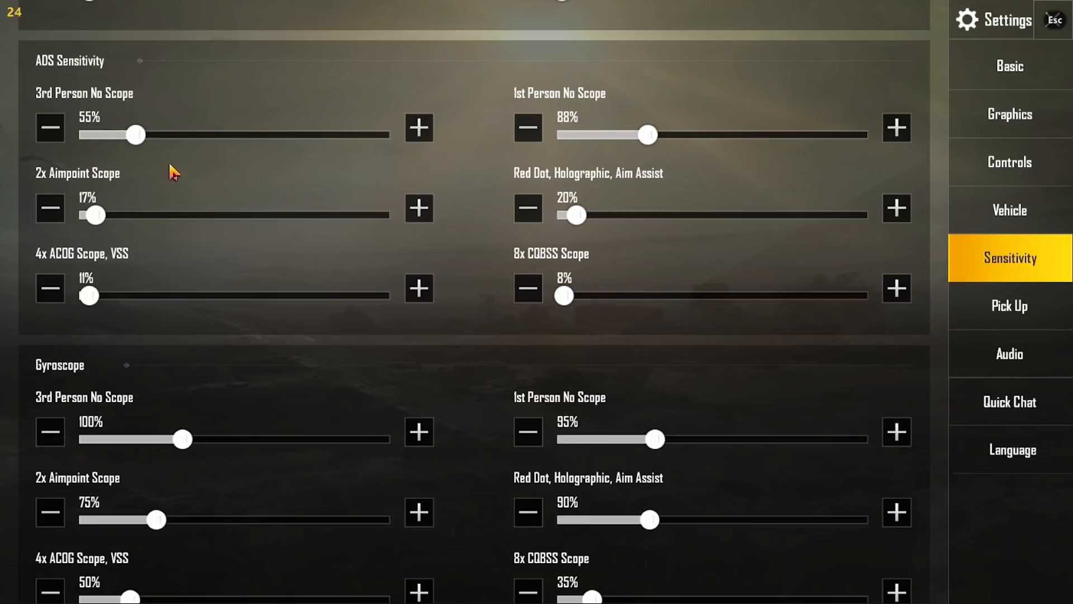
mouse_move(523, 148)
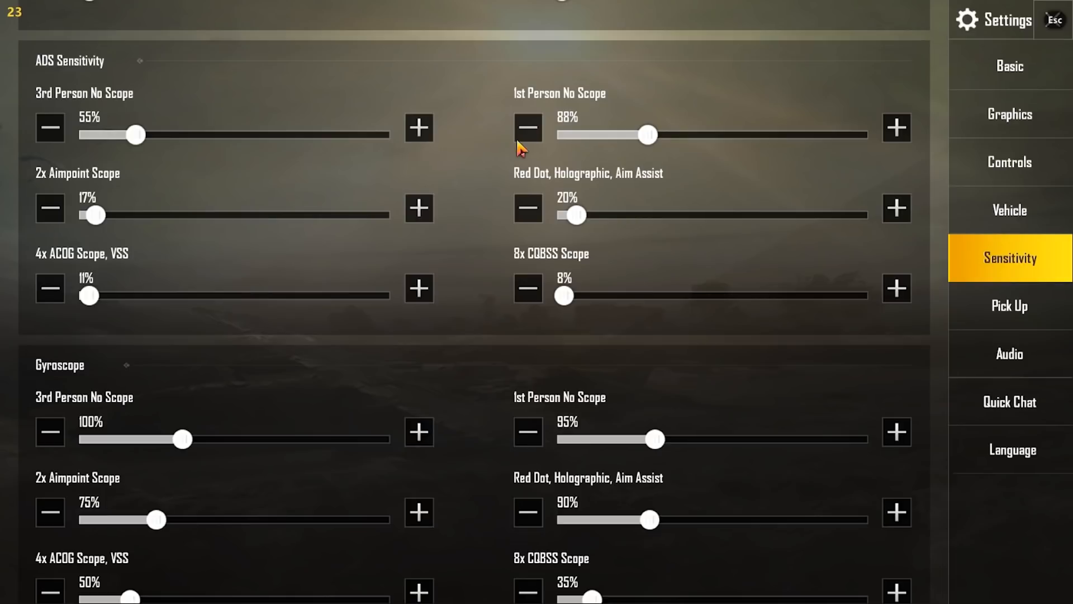
mouse_move(103, 184)
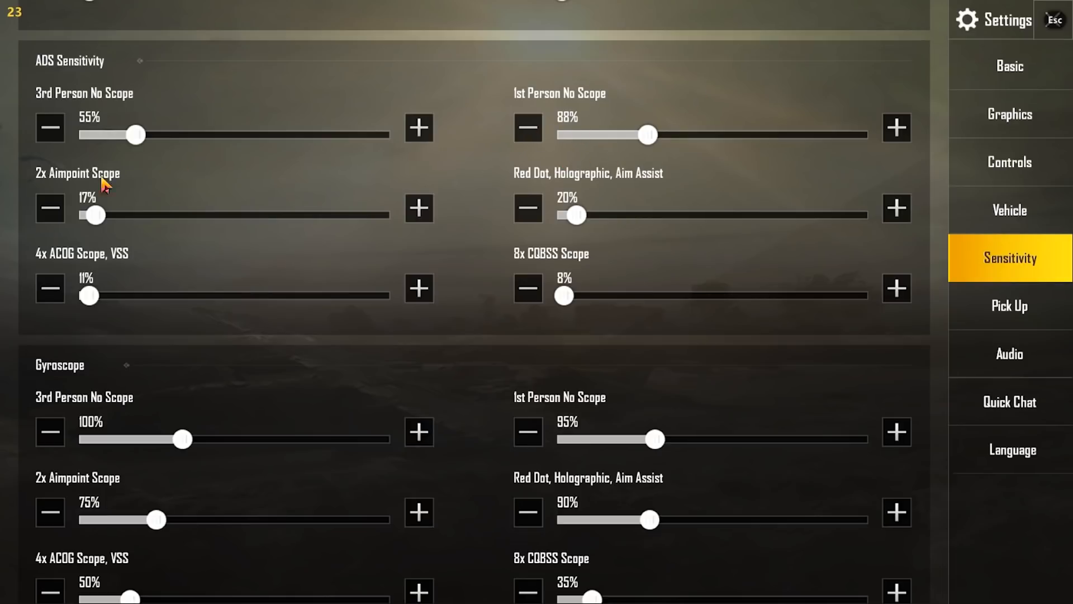
mouse_move(483, 245)
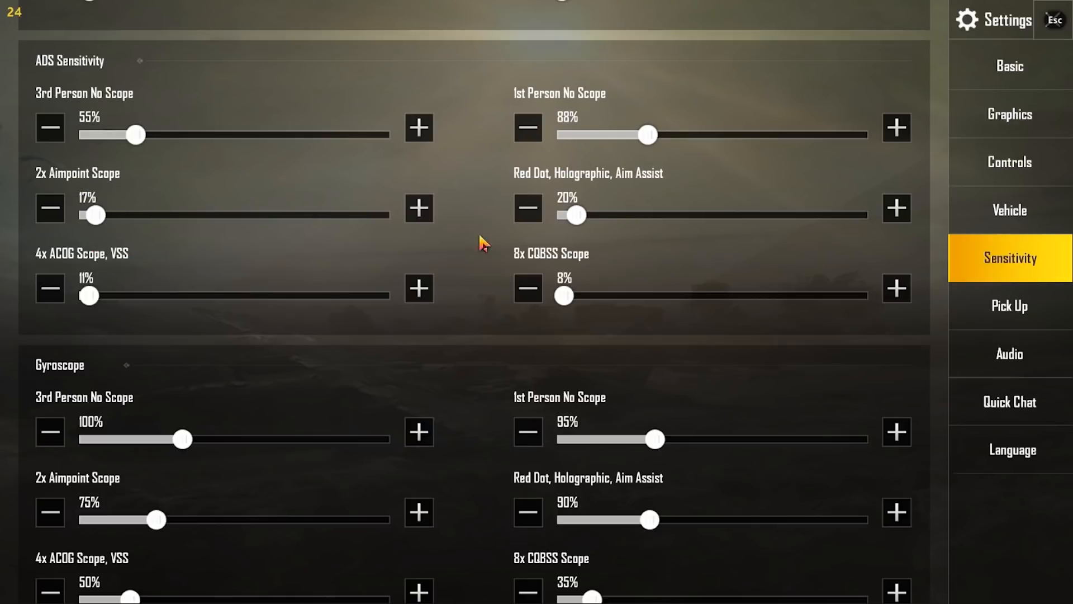
mouse_move(149, 310)
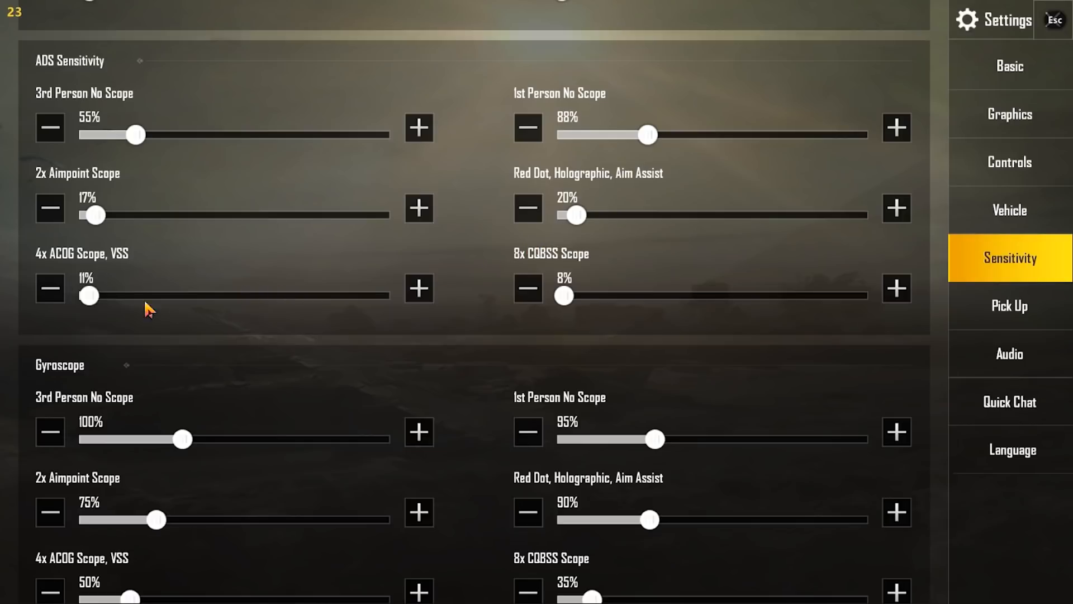
mouse_move(555, 267)
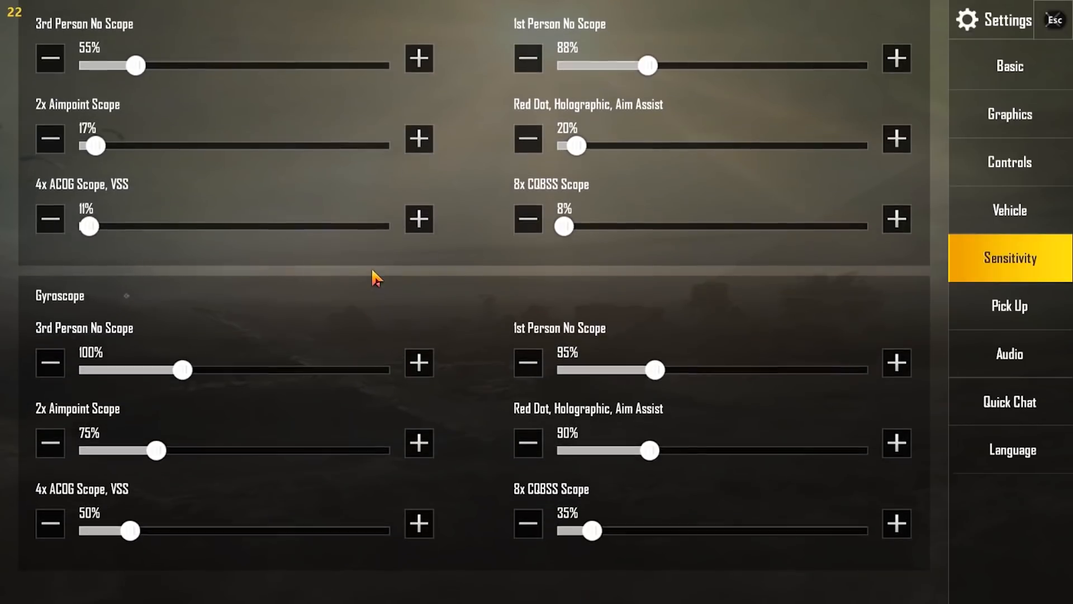
scroll("up", 3)
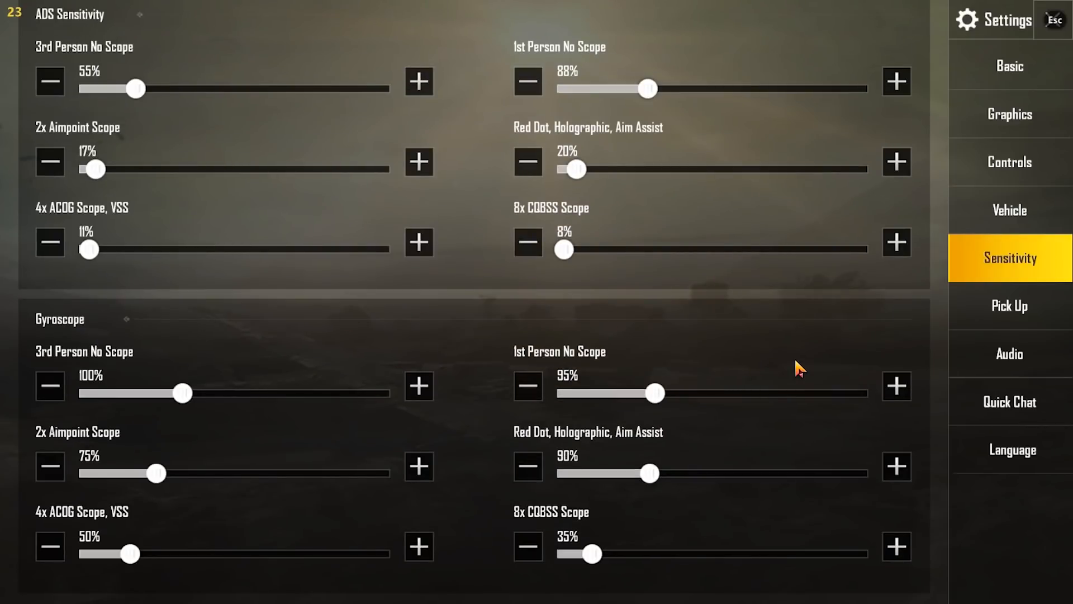
left_click(1008, 354)
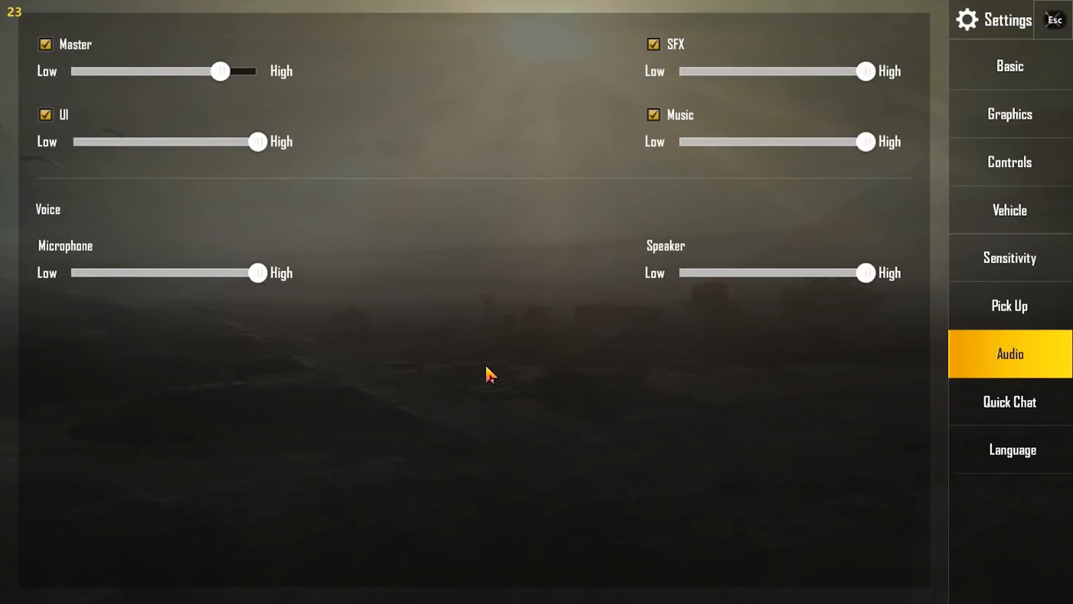
mouse_move(266, 352)
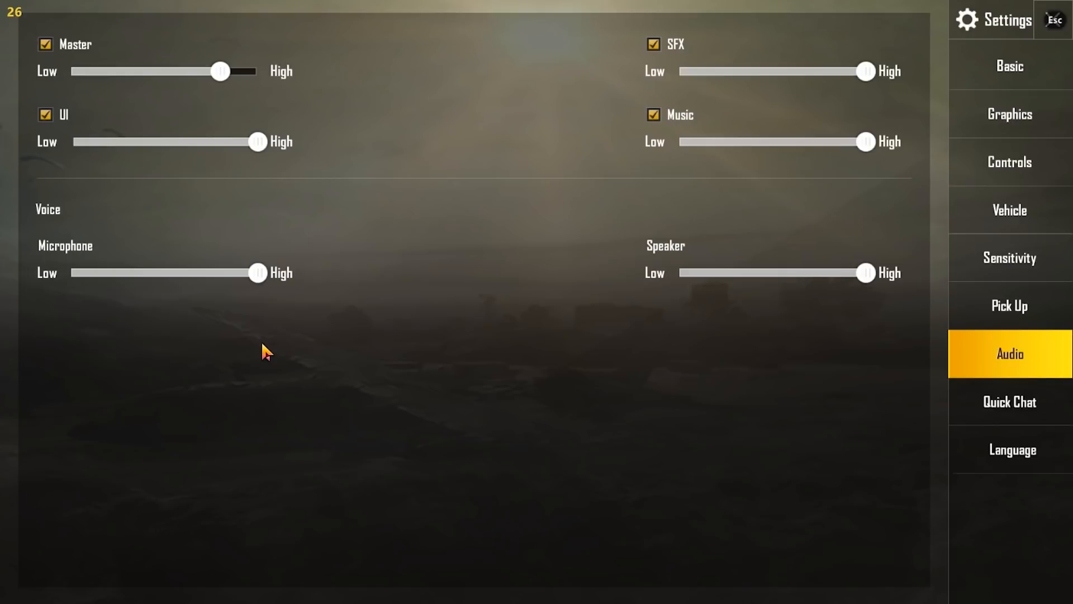
mouse_move(1025, 10)
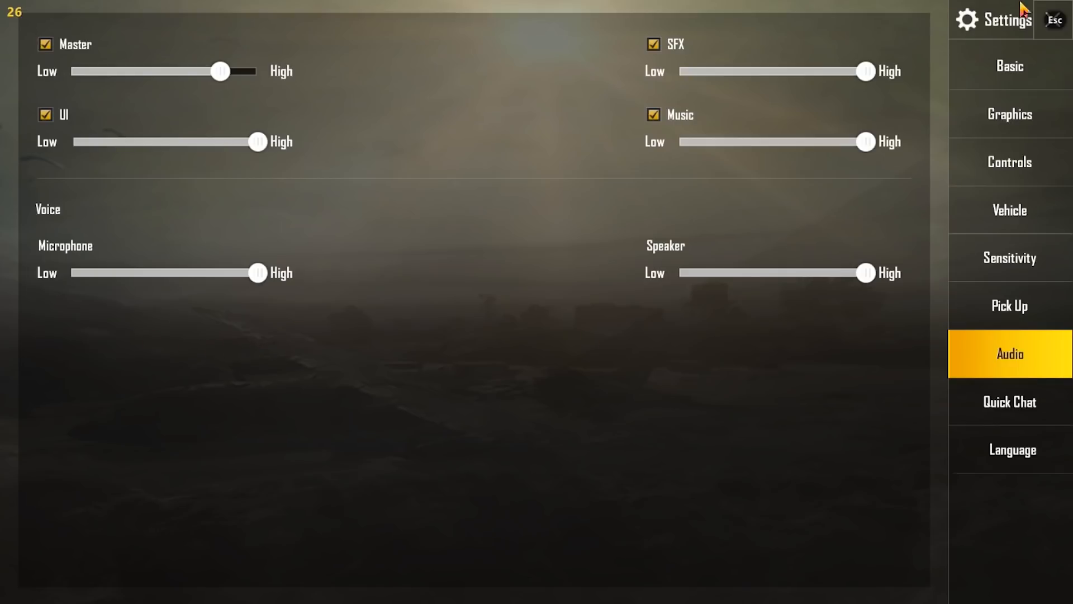
Close Settings, view the player Data page, and return to the lobby with Erangel selected.
left_click(1054, 19)
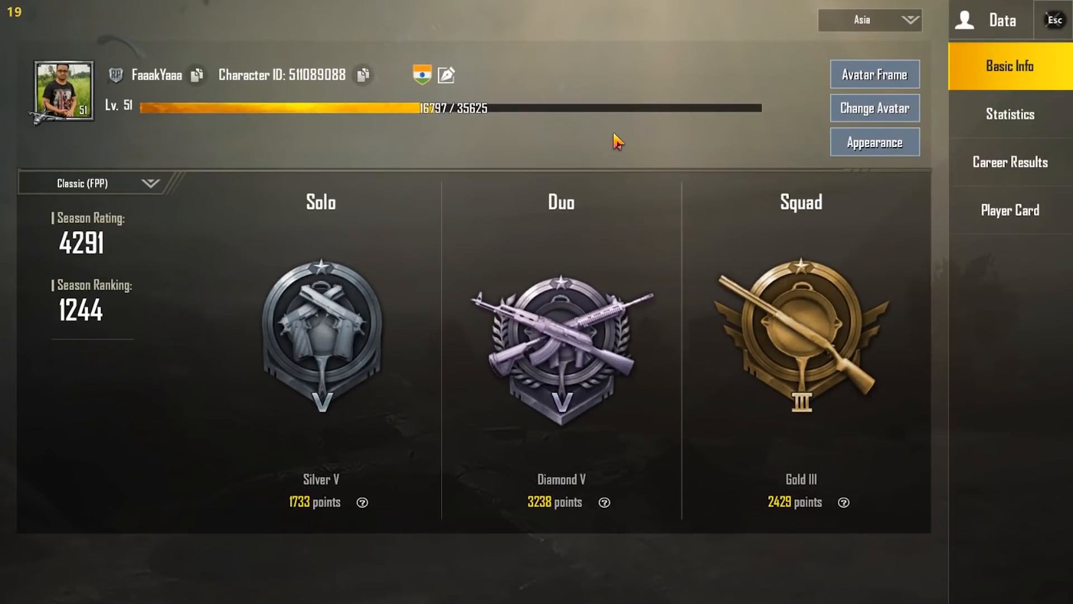
mouse_move(250, 219)
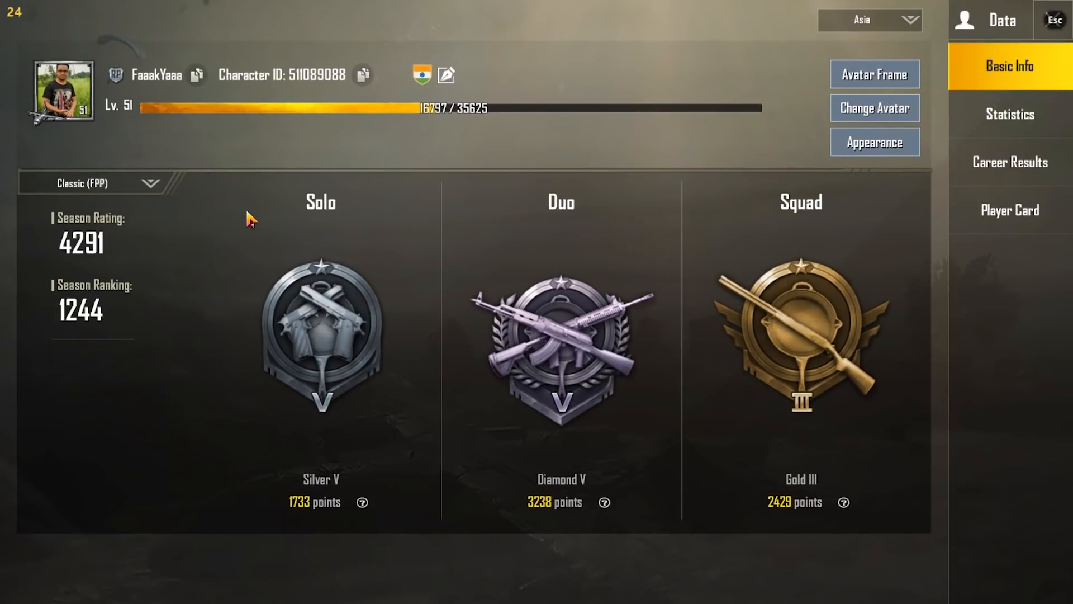
mouse_move(246, 212)
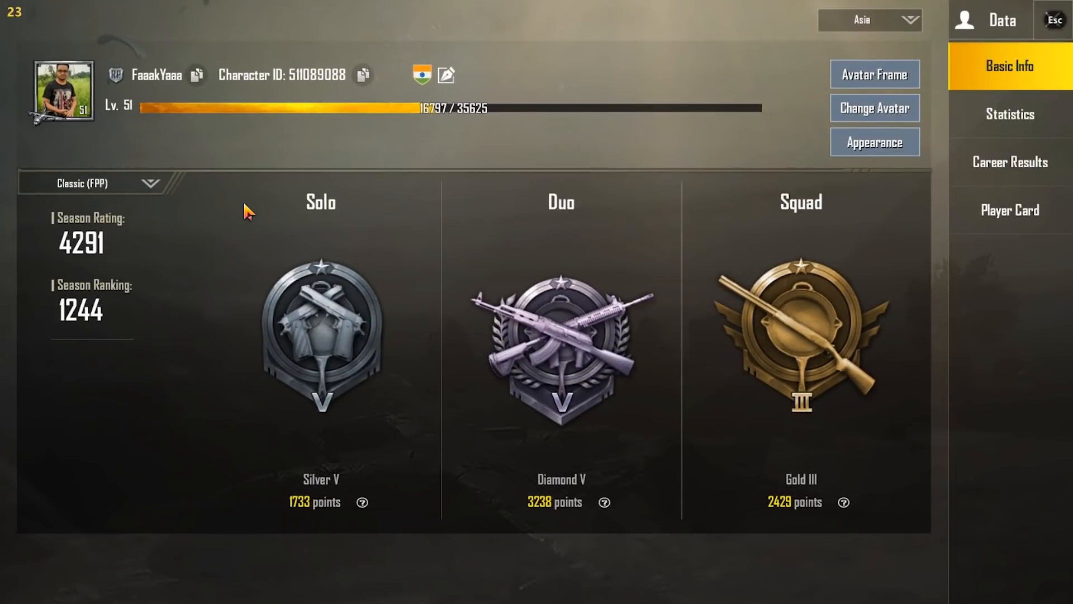
mouse_move(142, 346)
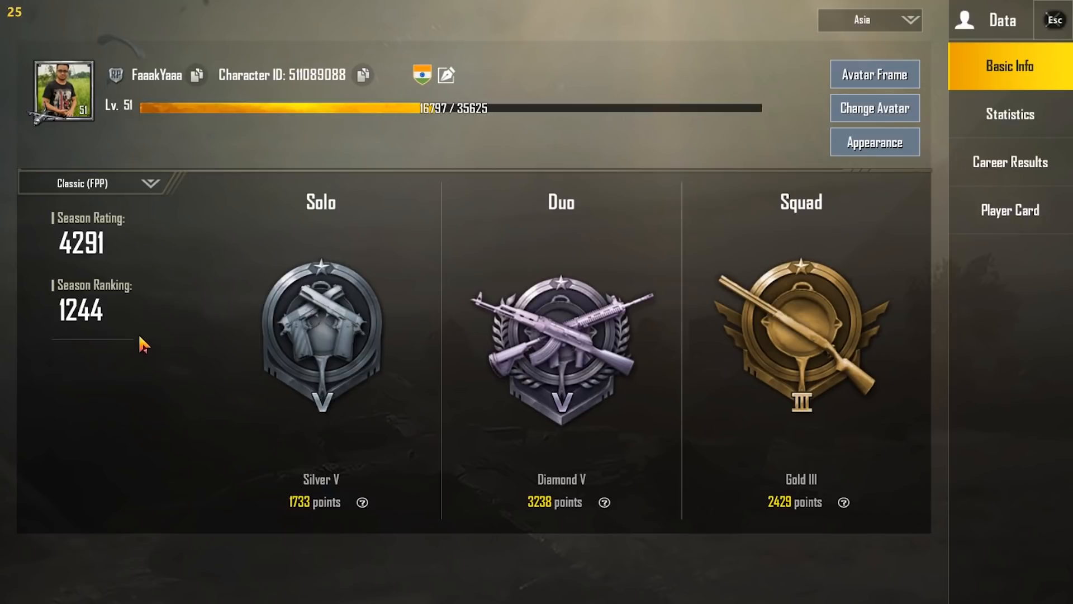
mouse_move(681, 203)
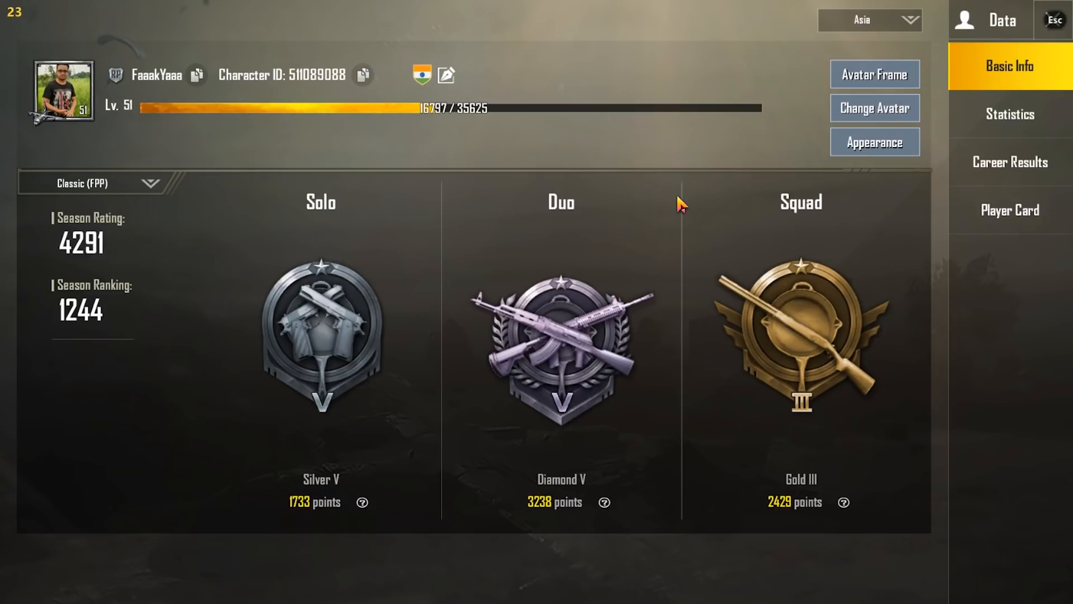
mouse_move(492, 178)
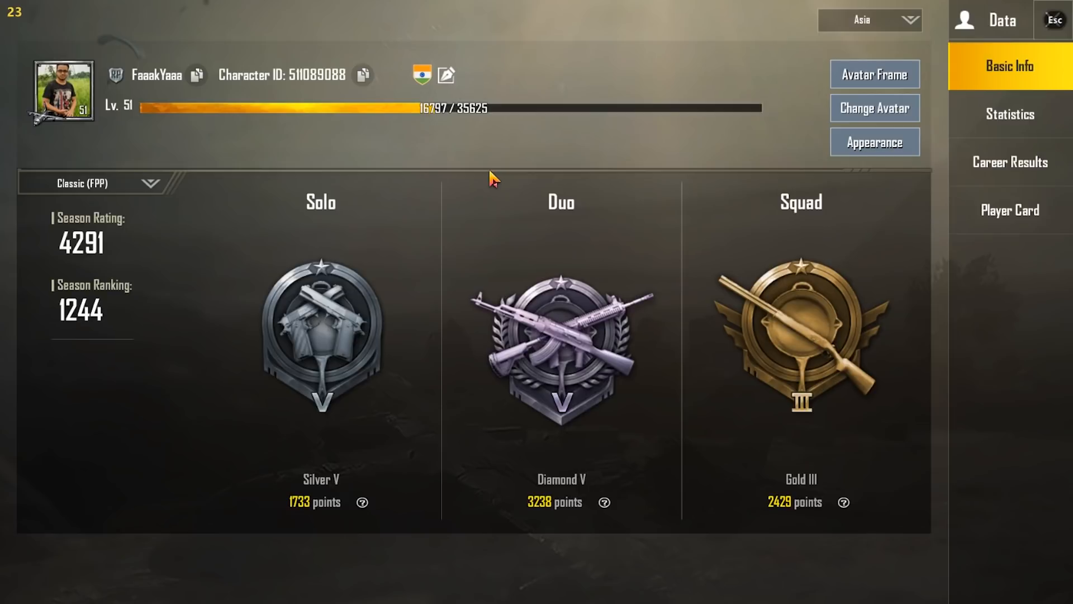
mouse_move(417, 166)
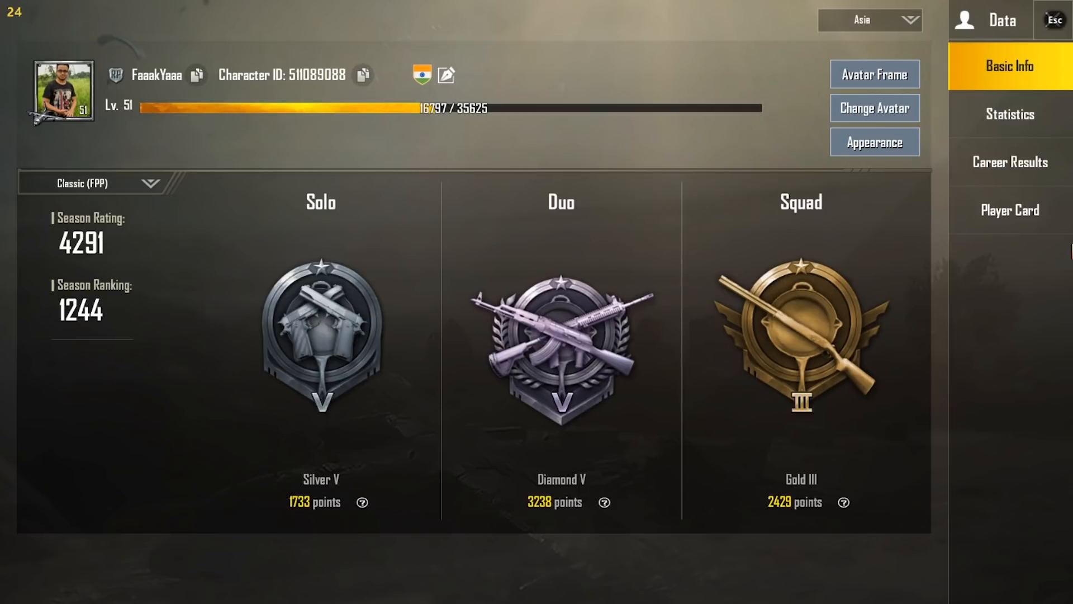
left_click(1054, 19)
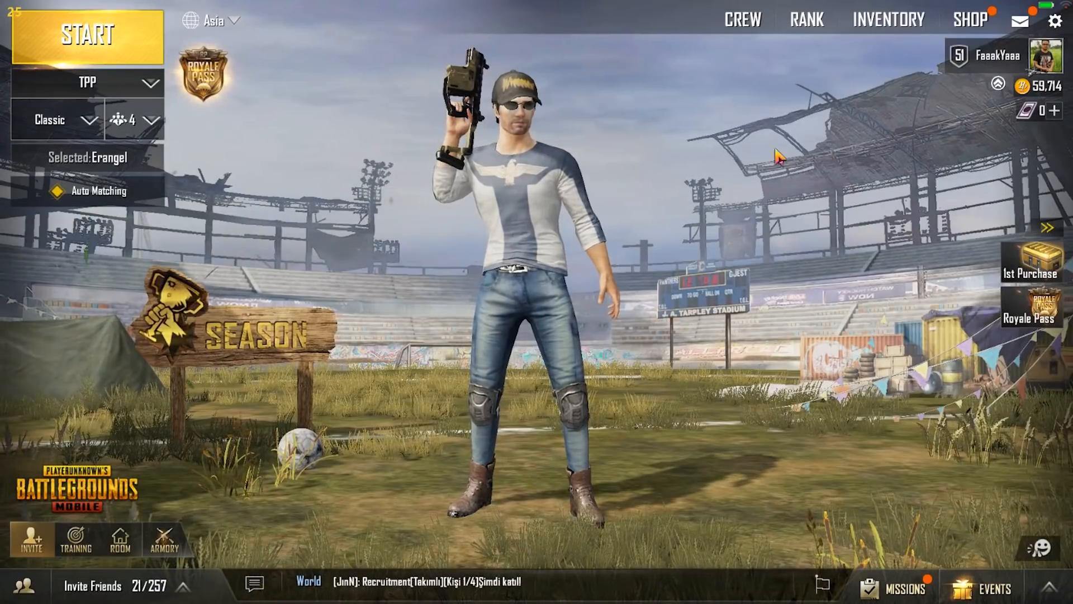